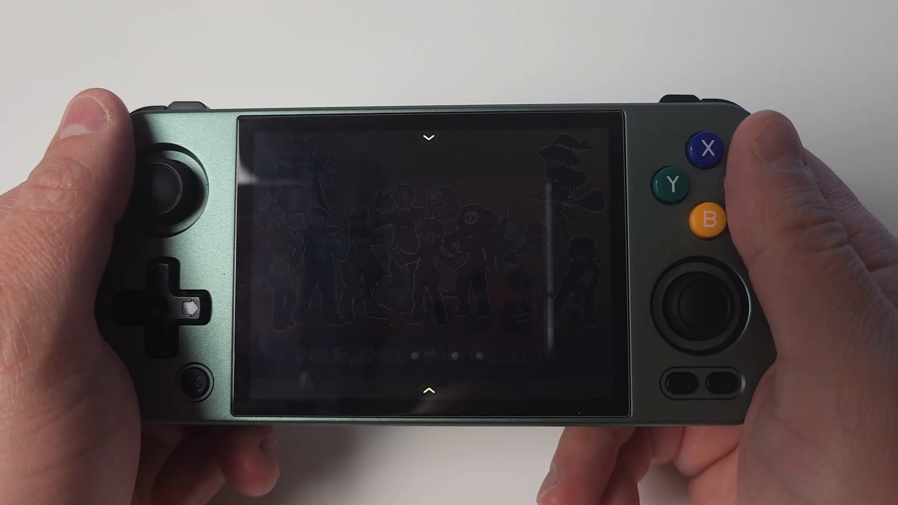
# Step: Scroll JoiPlay's Patreon page and open the Bugfix Update for JoiPlay post
pyautogui.click(708, 151)
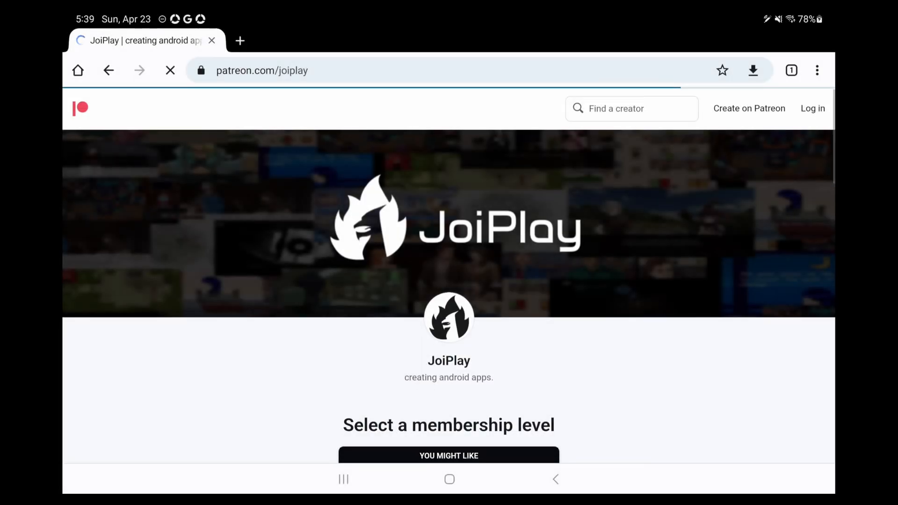
pyautogui.scroll(-3)
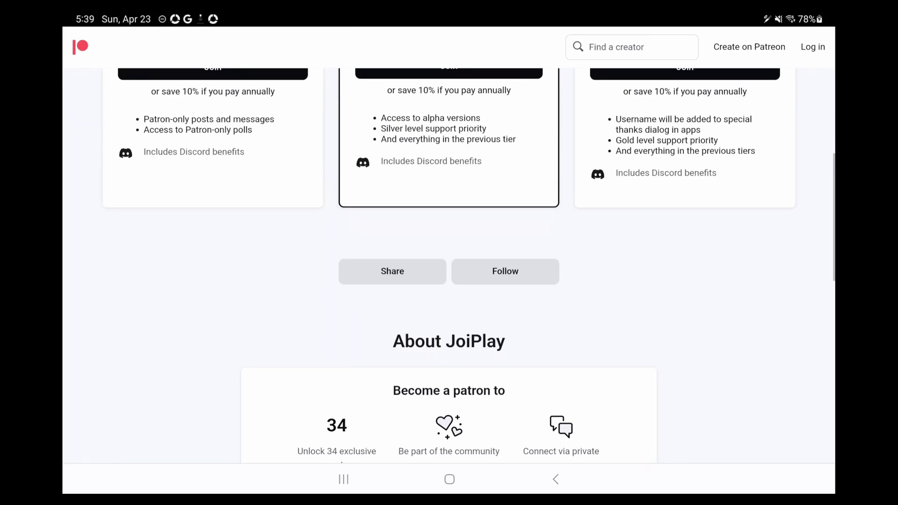
pyautogui.scroll(-3)
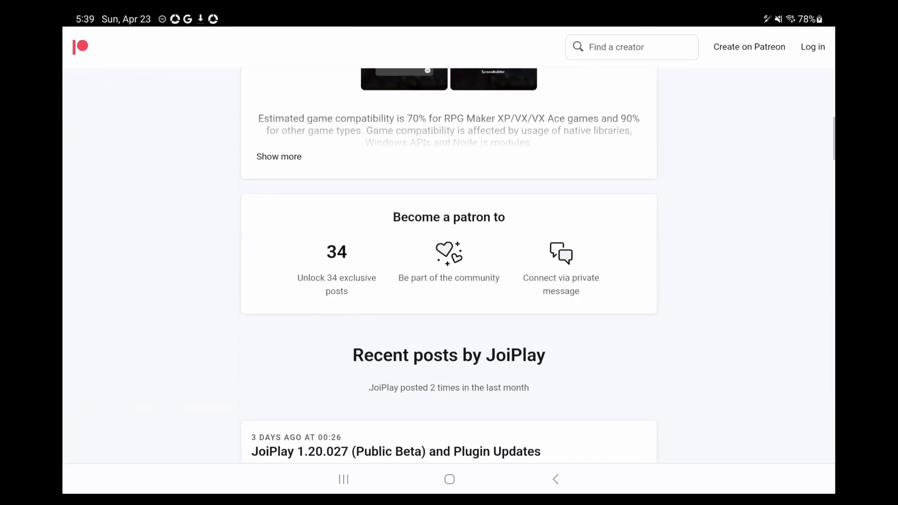
pyautogui.scroll(-3)
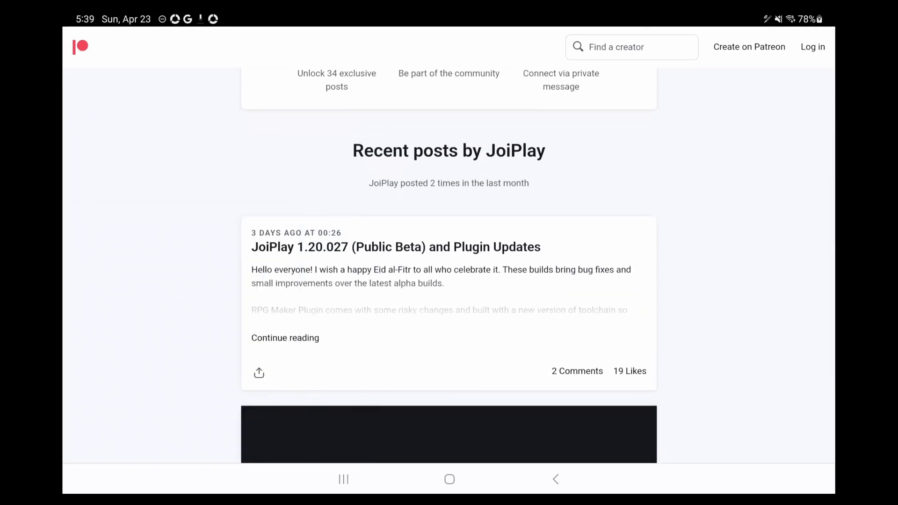
pyautogui.scroll(-3)
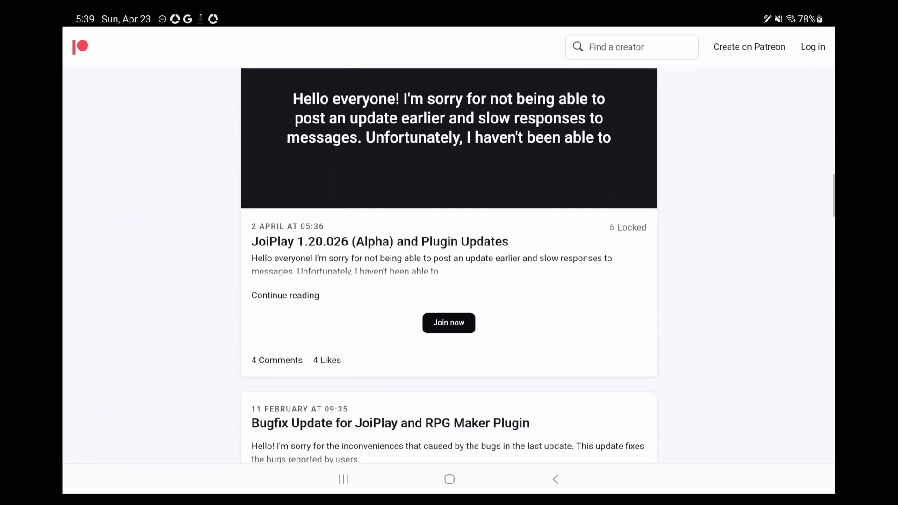
pyautogui.scroll(-3)
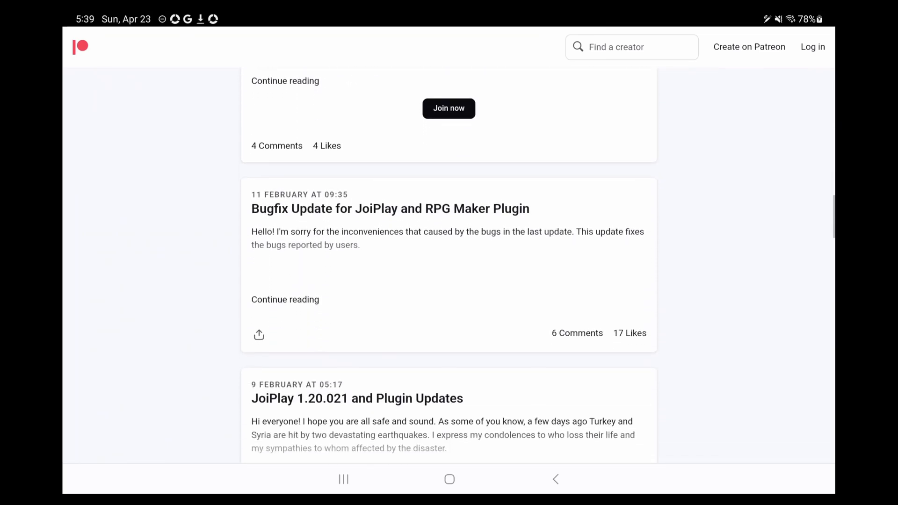
pyautogui.click(284, 299)
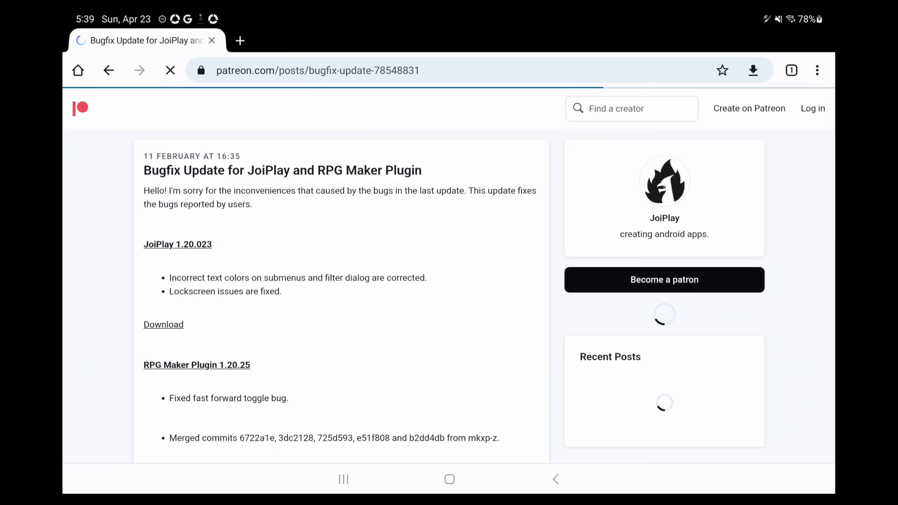
# Step: Start the JoiPlay 1.20.023 APK download on MEGA, saving the file despite the harm warning
pyautogui.click(163, 324)
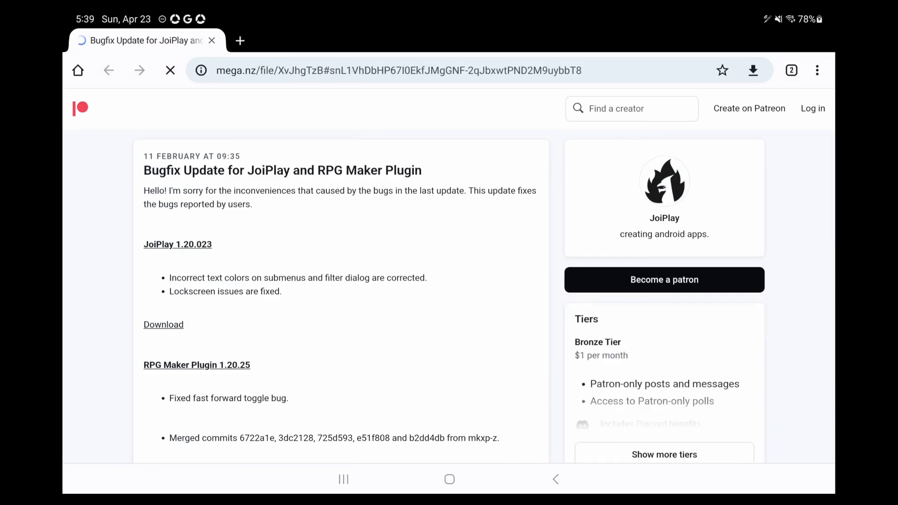
pyautogui.click(163, 325)
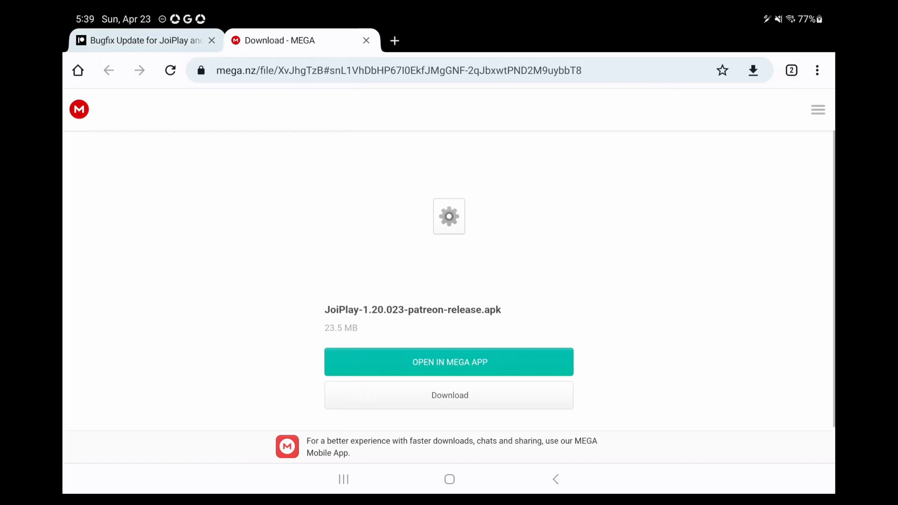
pyautogui.click(449, 395)
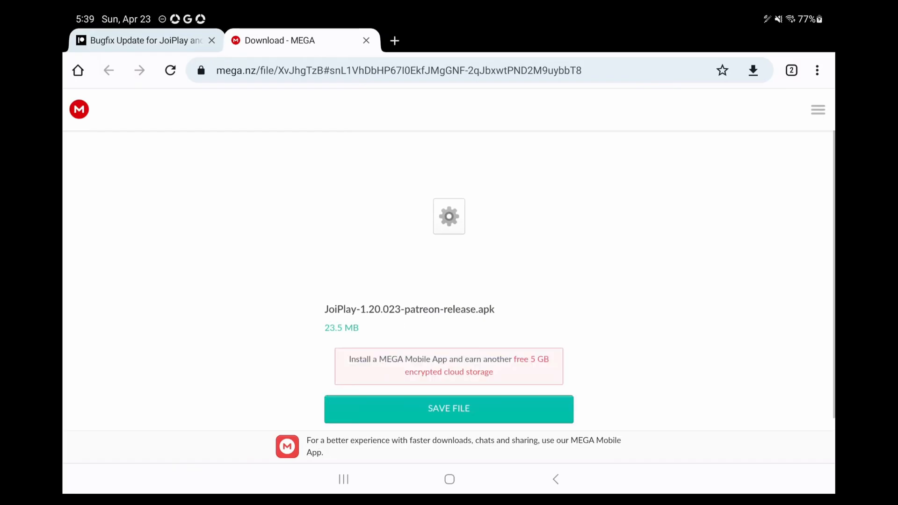
pyautogui.click(448, 409)
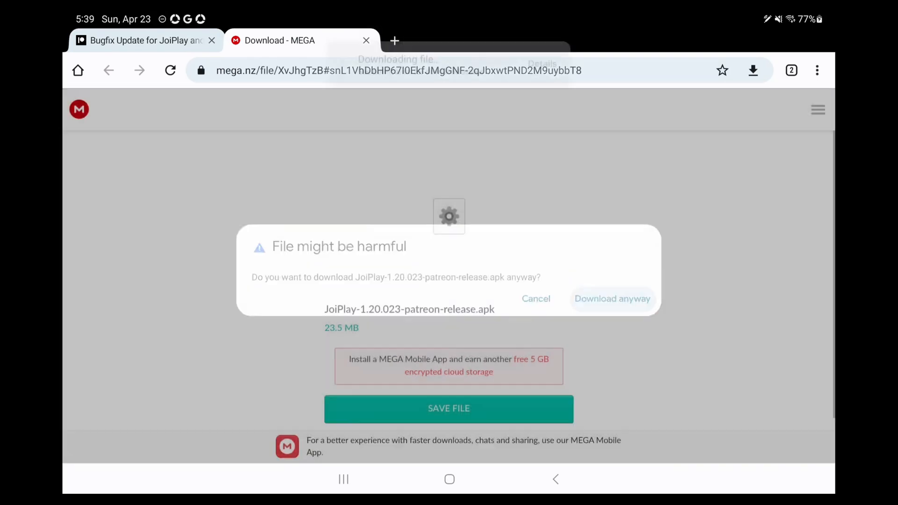
pyautogui.click(612, 298)
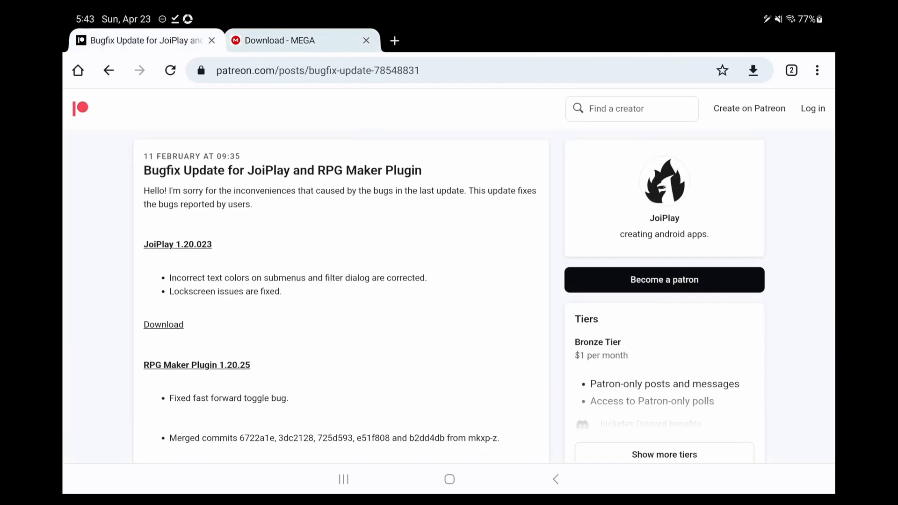
# Step: Download the RPG Maker Plugin 1.20.25 APK from MEGA, saving it despite the warning
pyautogui.click(162, 324)
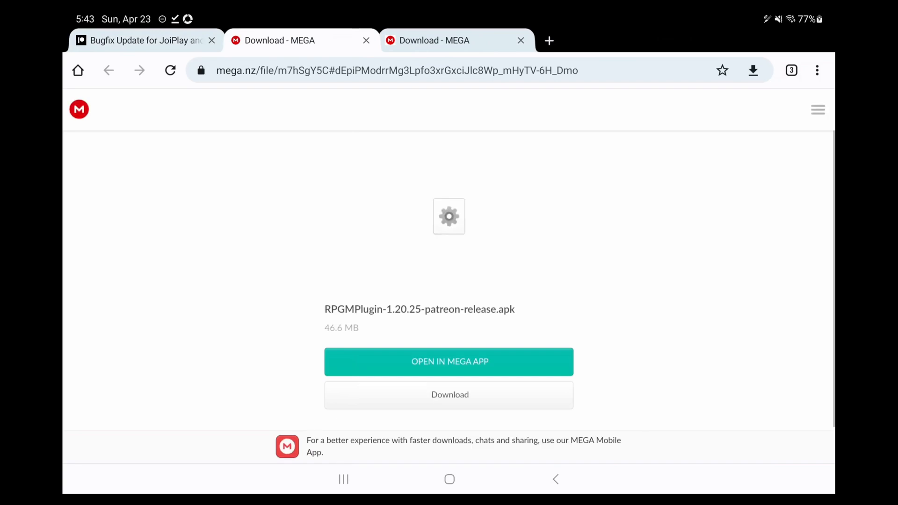
pyautogui.click(448, 394)
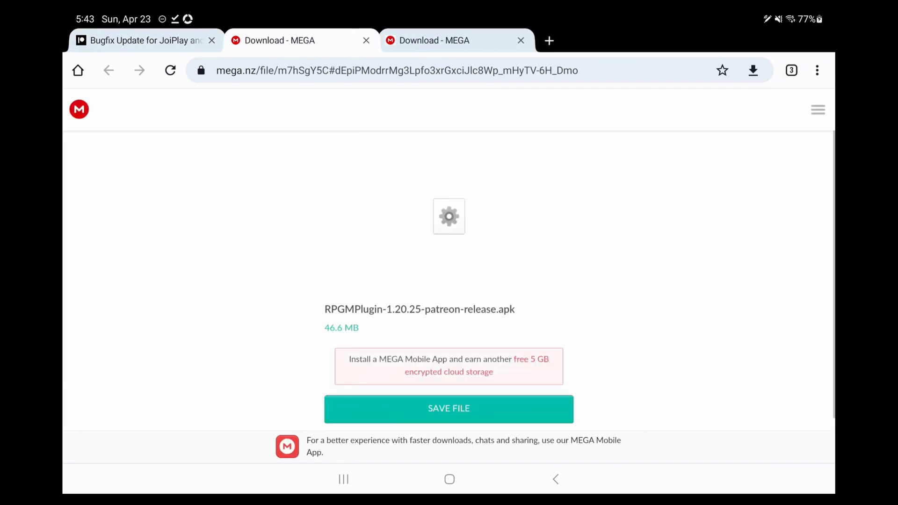
pyautogui.click(448, 409)
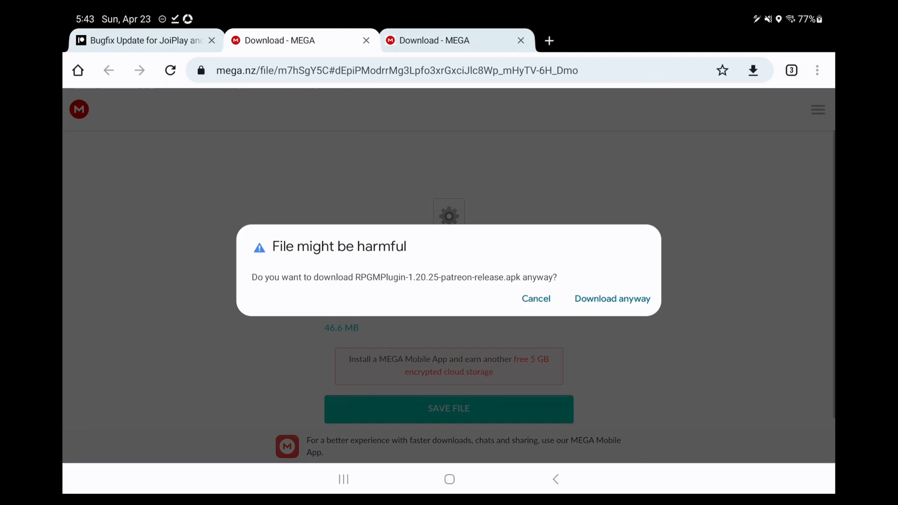
pyautogui.click(611, 298)
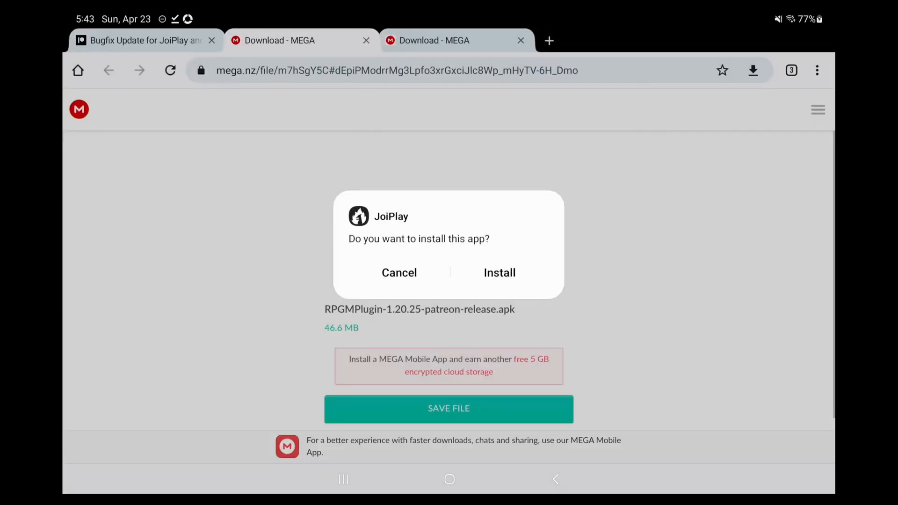
# Step: Install JoiPlay, then install the RPG Maker Plugin from the downloaded file and launch JoiPlay
pyautogui.click(499, 273)
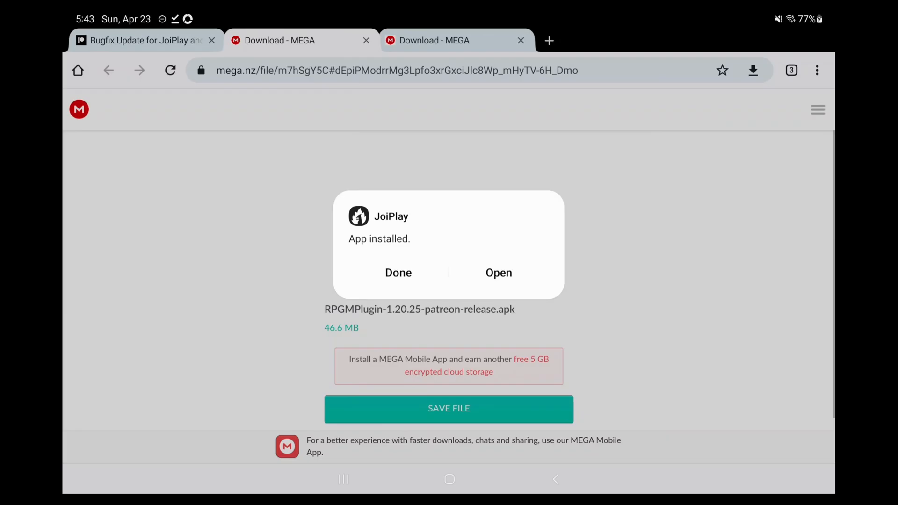
pyautogui.click(398, 272)
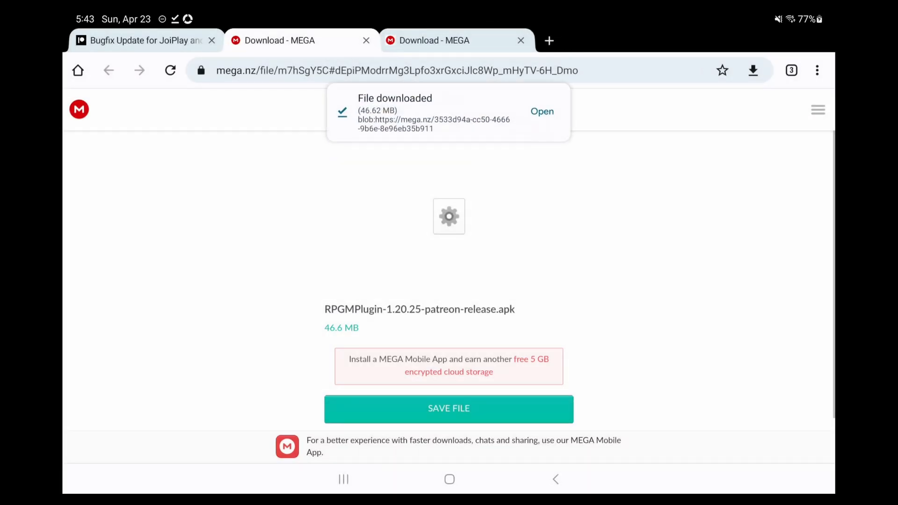
pyautogui.click(540, 111)
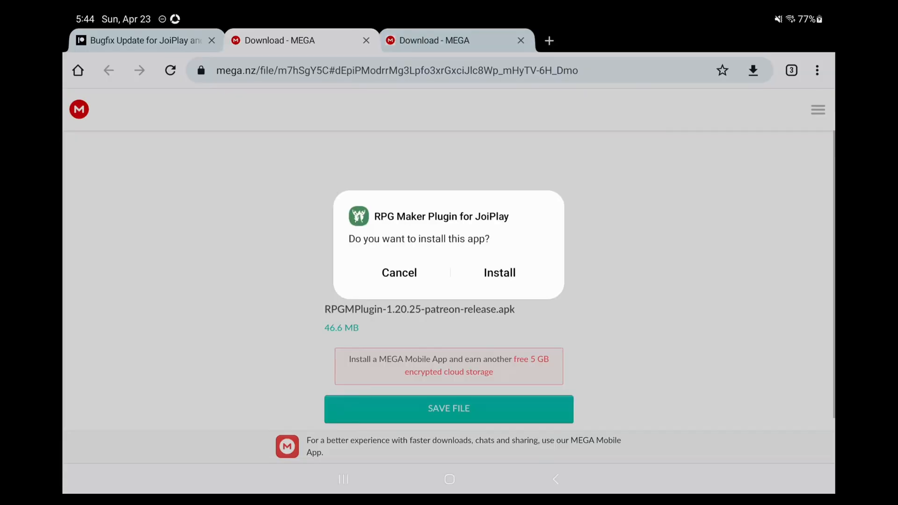
pyautogui.click(499, 273)
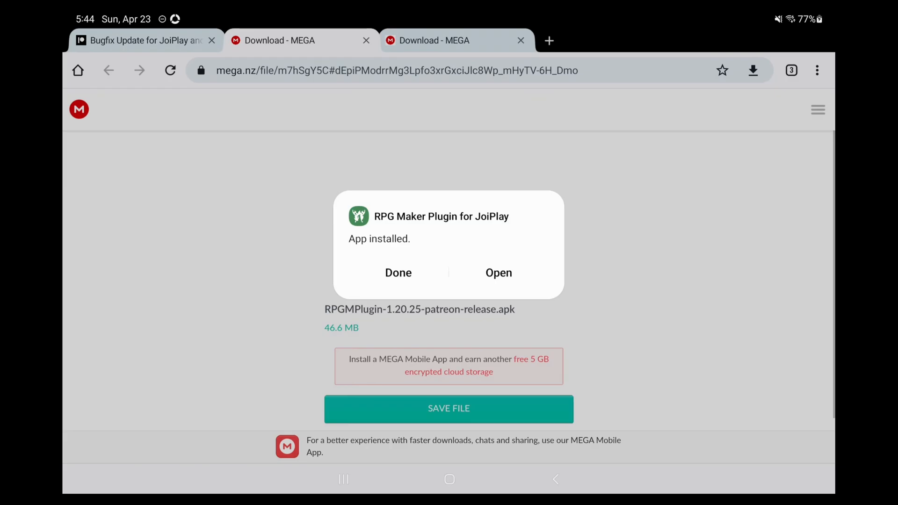
pyautogui.click(499, 272)
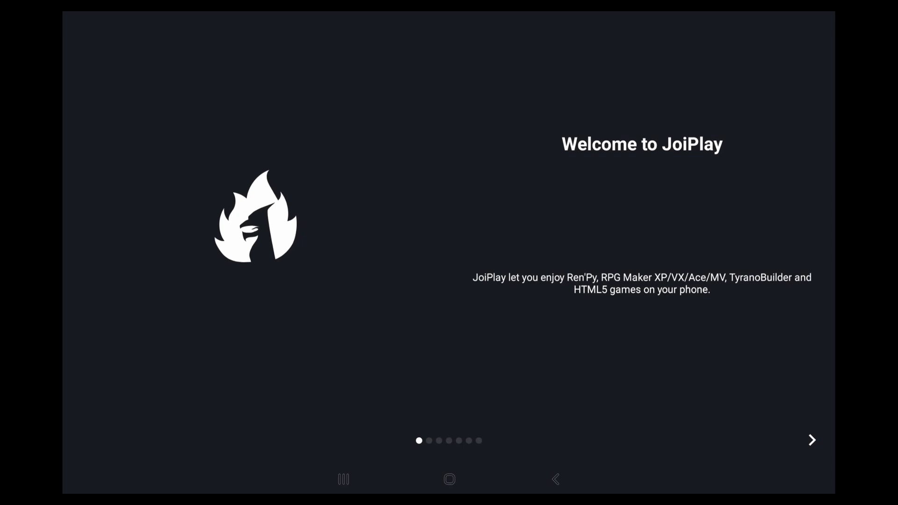
# Step: Work through JoiPlay's welcome, accepting the Terms & Conditions and Privacy Policy
pyautogui.click(812, 440)
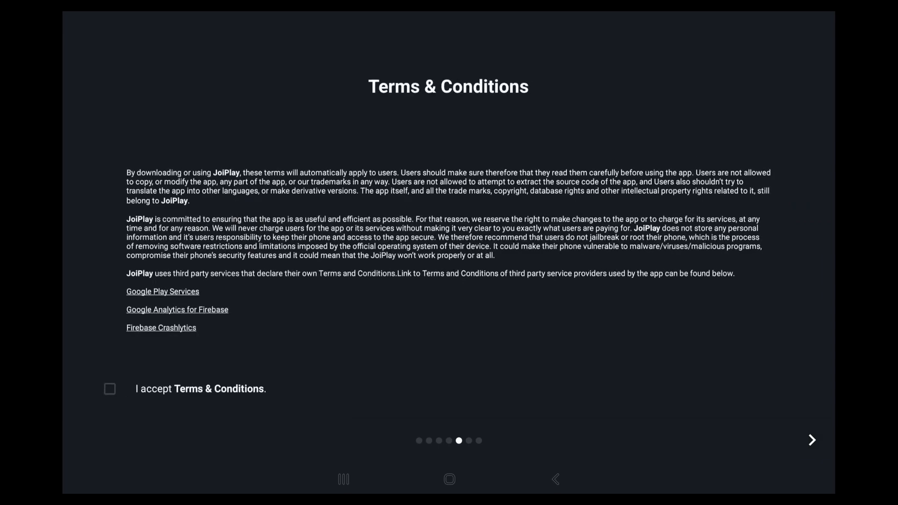
pyautogui.click(111, 389)
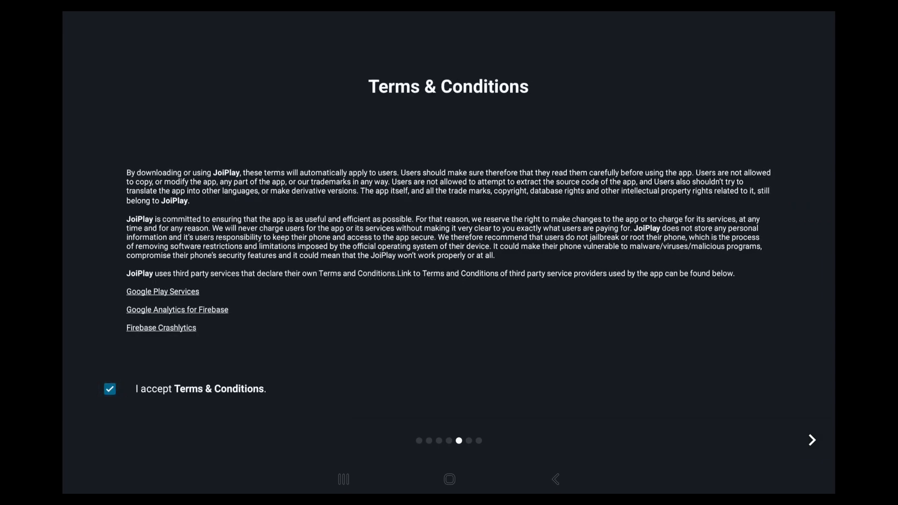
pyautogui.click(811, 440)
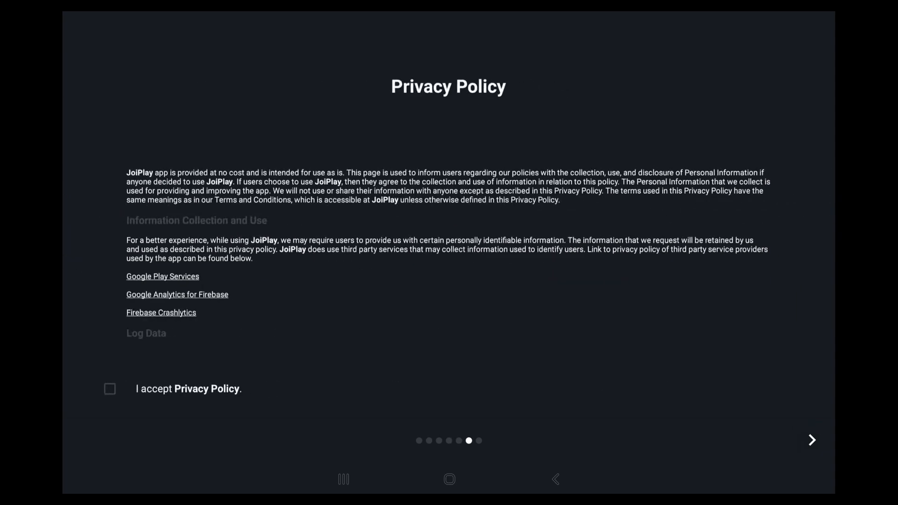
pyautogui.click(110, 389)
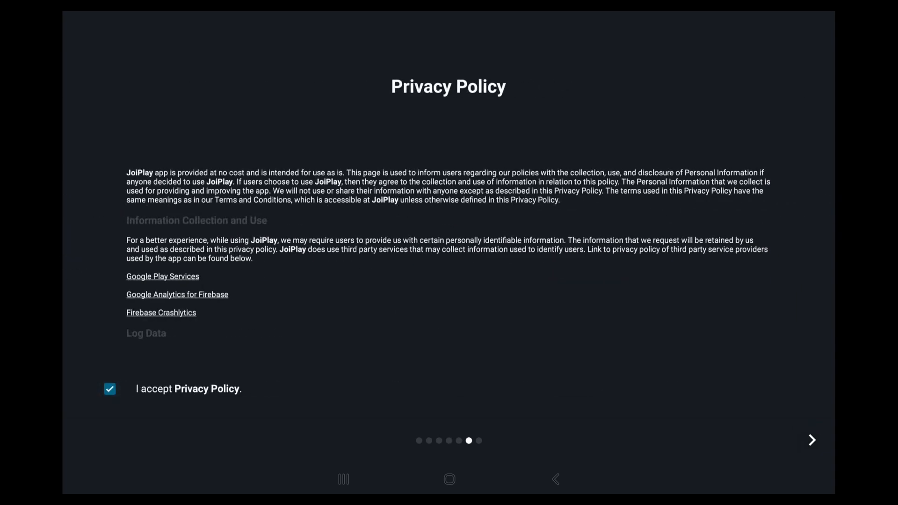
pyautogui.click(812, 440)
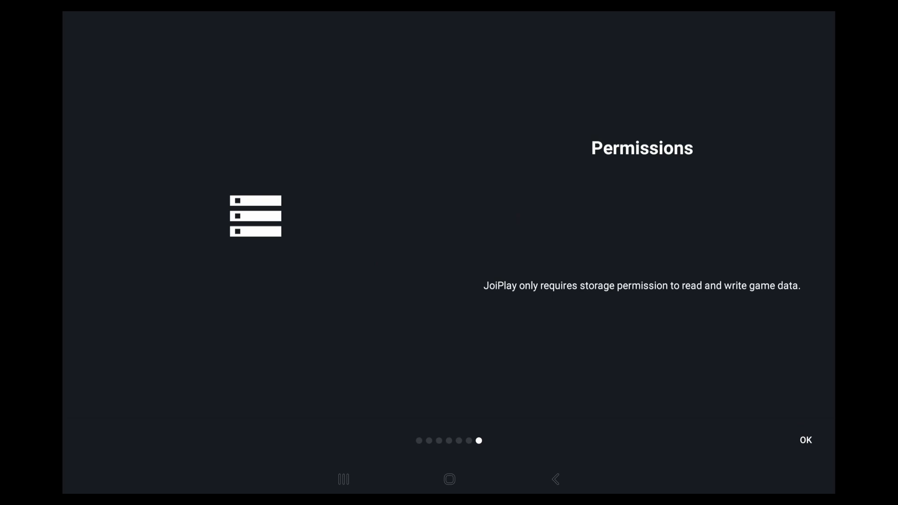
pyautogui.click(806, 439)
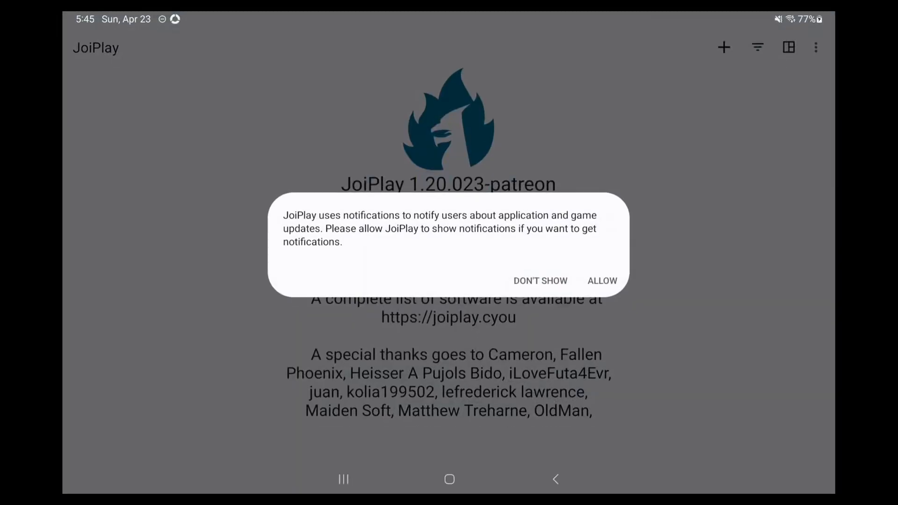
# Step: Grant JoiPlay notification, all-files, storage read/write and music-and-audio access
pyautogui.click(602, 280)
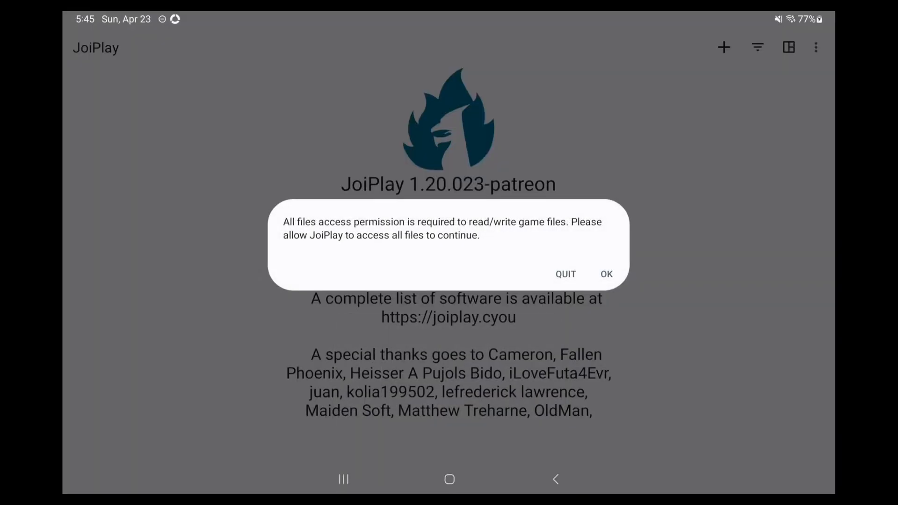
pyautogui.click(606, 274)
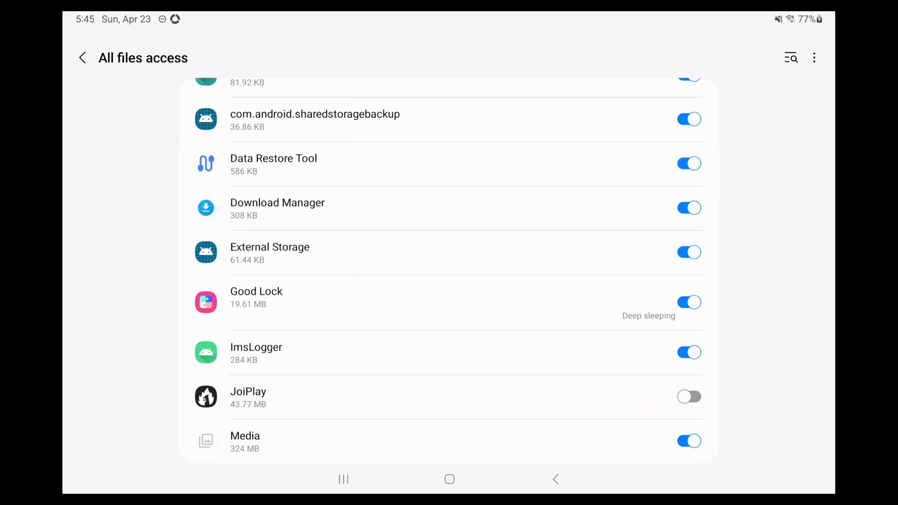
pyautogui.click(689, 396)
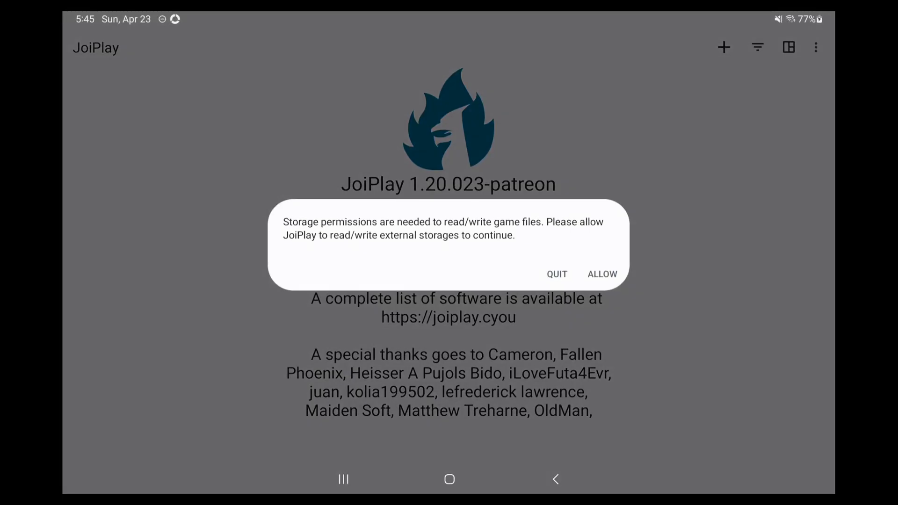
pyautogui.click(601, 274)
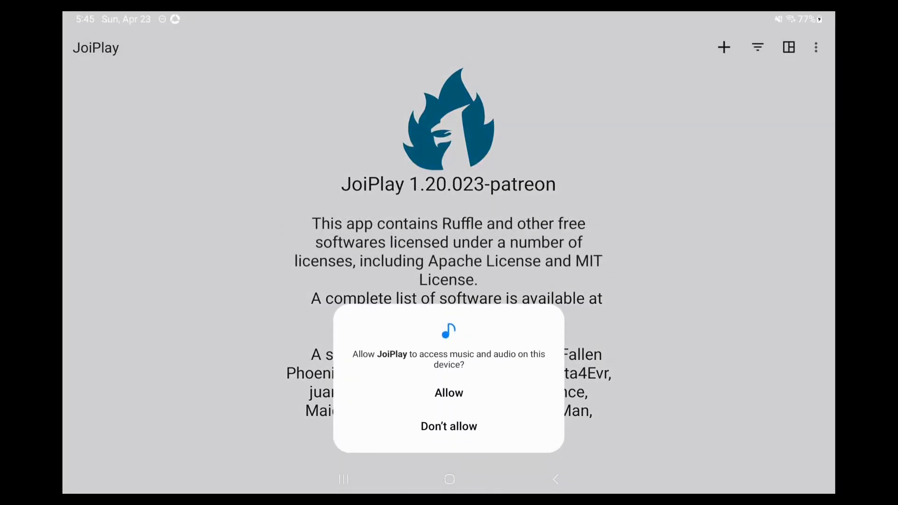
pyautogui.click(448, 392)
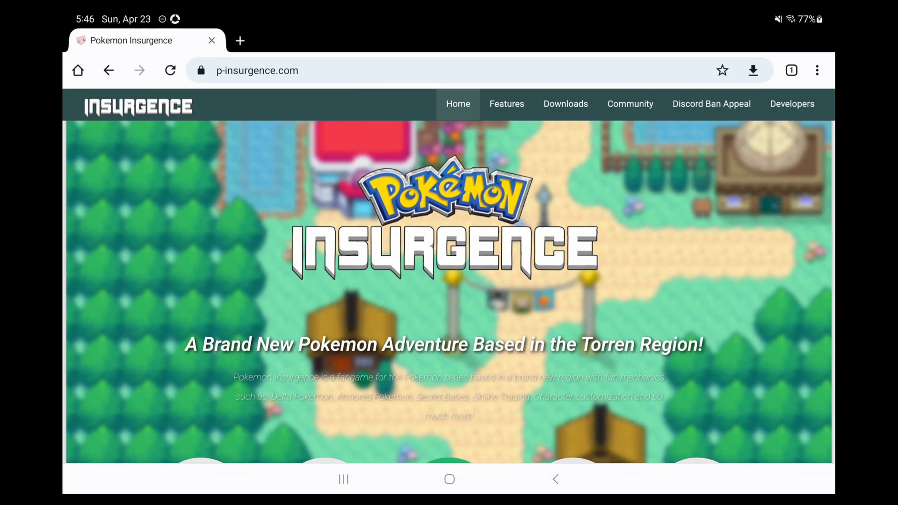
# Step: Download the full Windows version of Pokémon Insurgence from its downloads page, then scroll the Uranium links
pyautogui.click(565, 104)
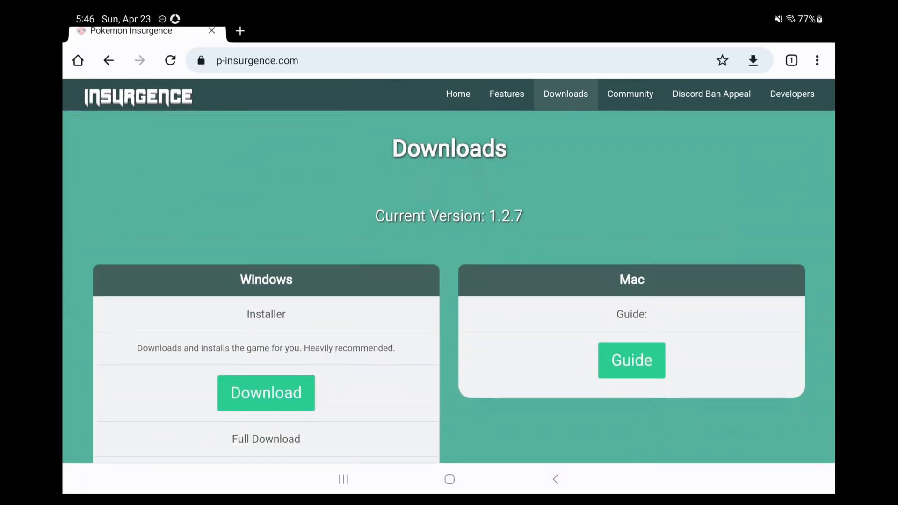
pyautogui.scroll(-3)
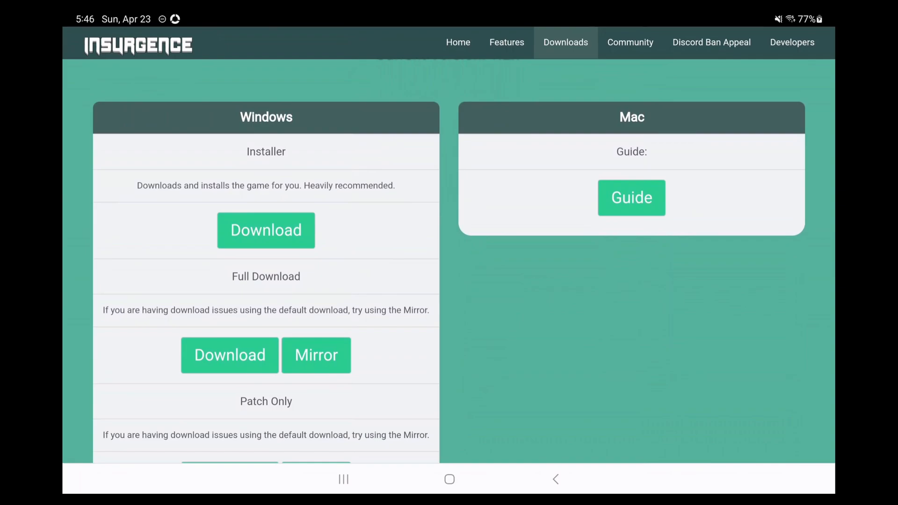
pyautogui.click(266, 230)
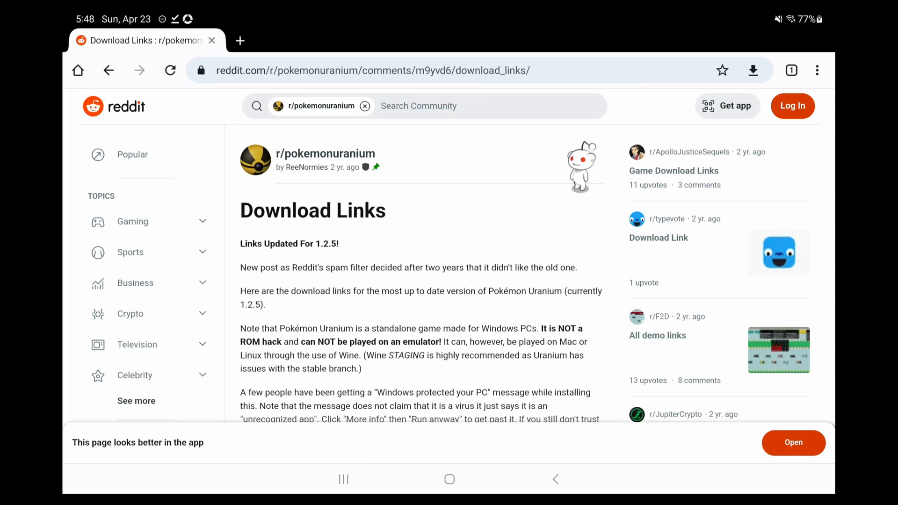
pyautogui.scroll(-3)
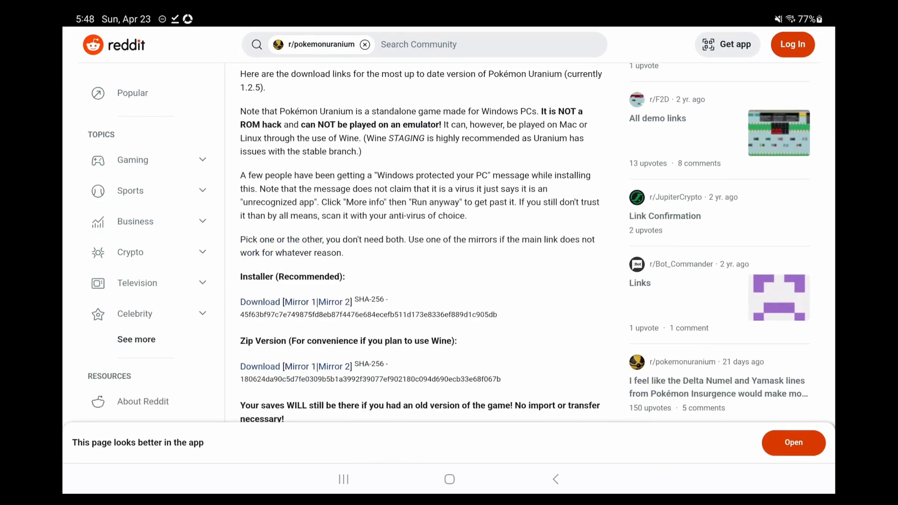
pyautogui.scroll(-3)
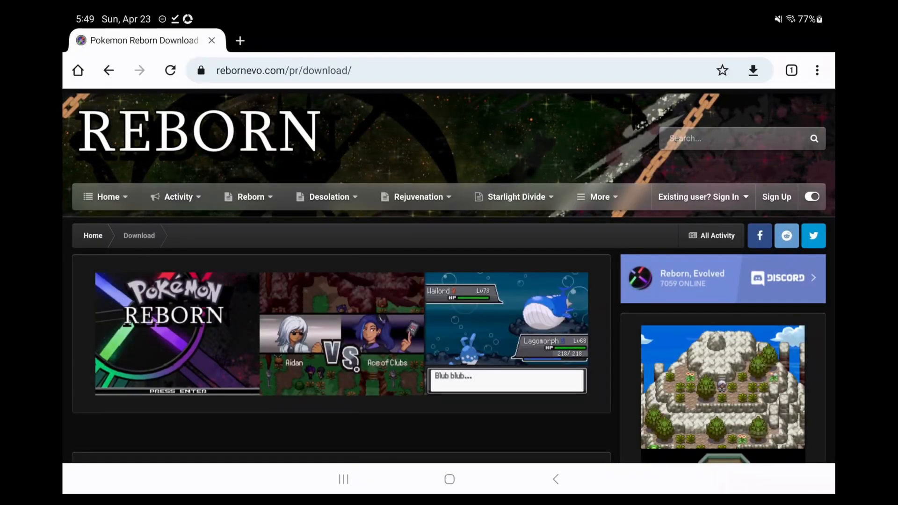
# Step: Save the Windows 8 Reborn19WinFull.zip from Google Drive, then scroll to Rejuvenation's downloads
pyautogui.scroll(-3)
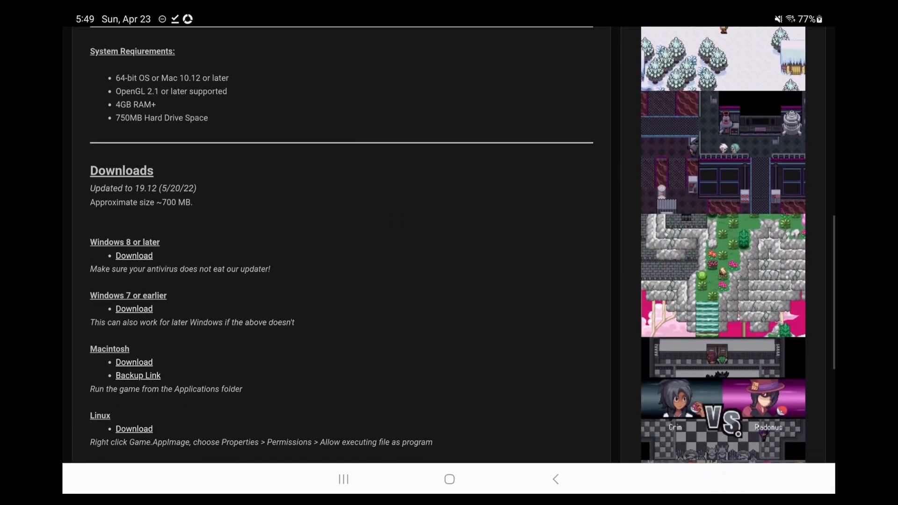
pyautogui.click(133, 255)
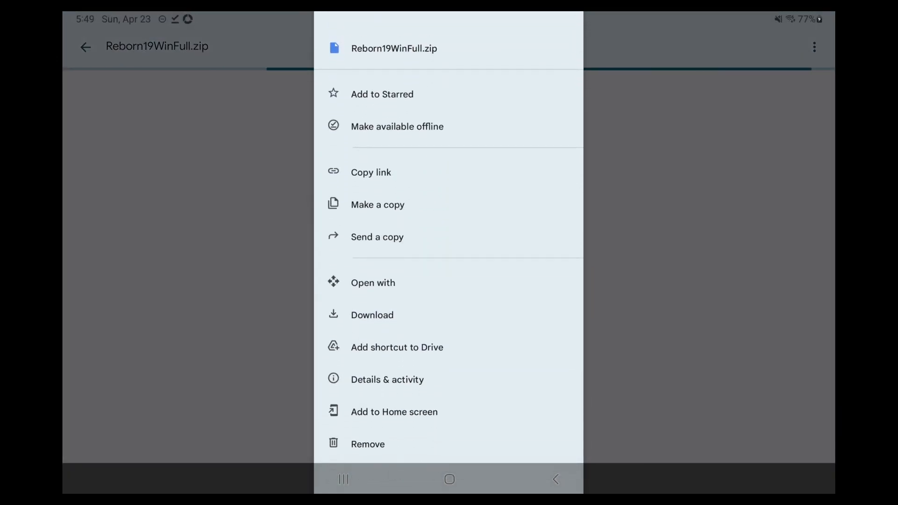
pyautogui.click(371, 315)
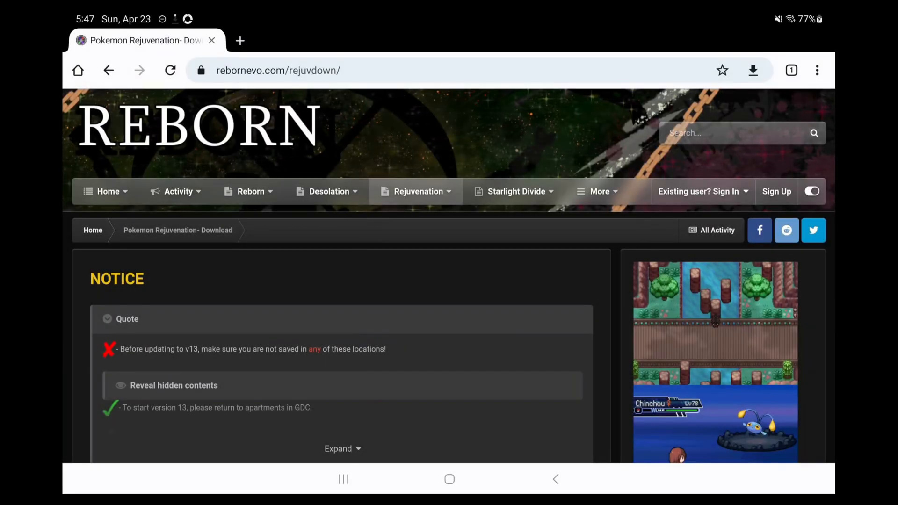
pyautogui.scroll(-3)
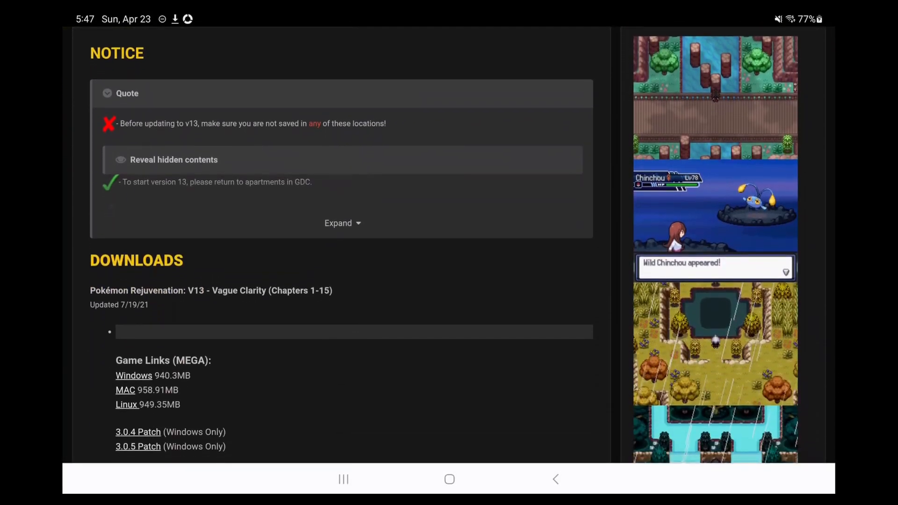
pyautogui.scroll(-3)
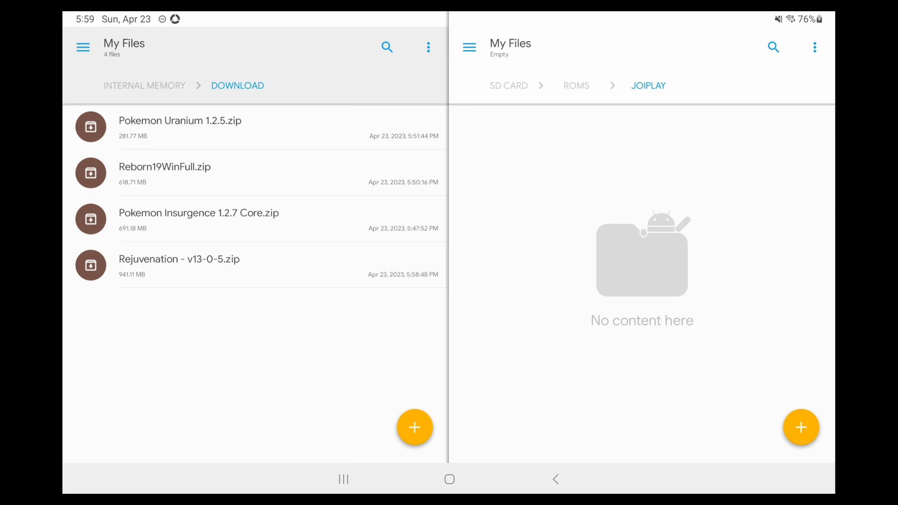
# Step: Extract the Pokémon Uranium 1.2.5 and Insurgence 1.2.7 Core zips, queuing the remaining game extractions
pyautogui.click(179, 126)
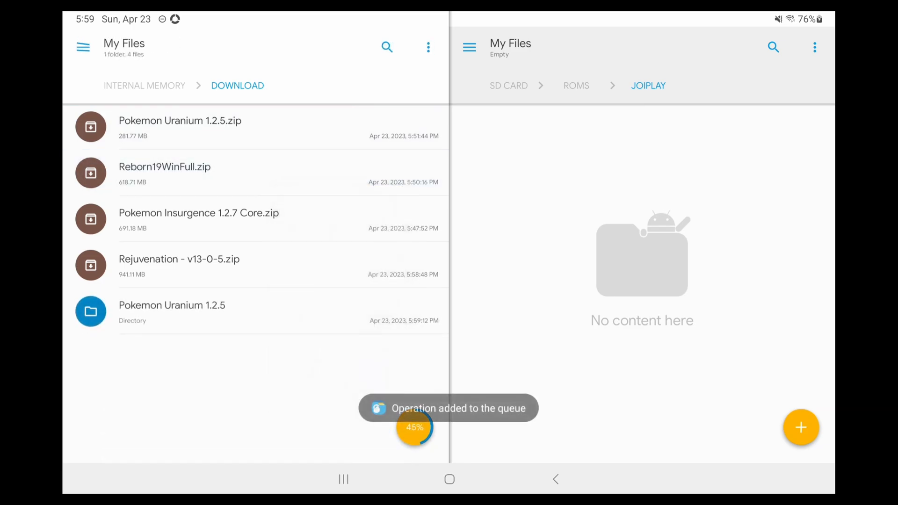
pyautogui.click(199, 218)
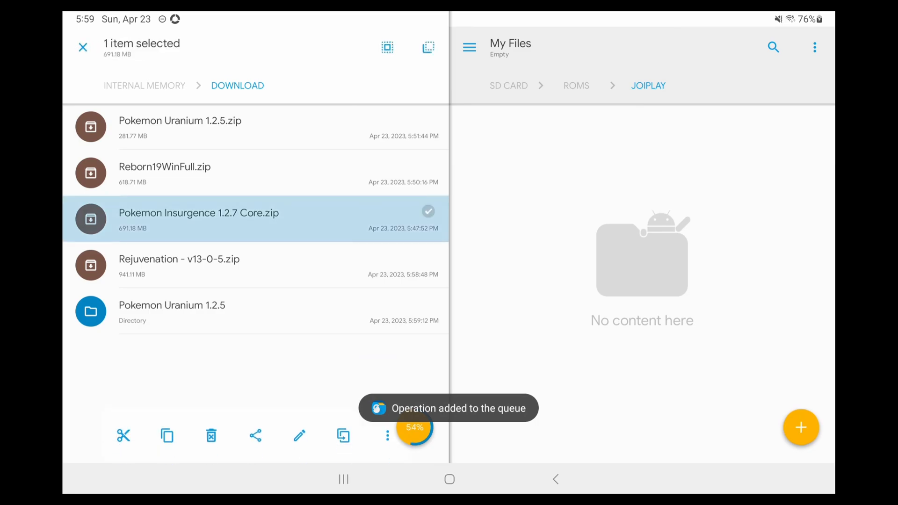
pyautogui.click(82, 47)
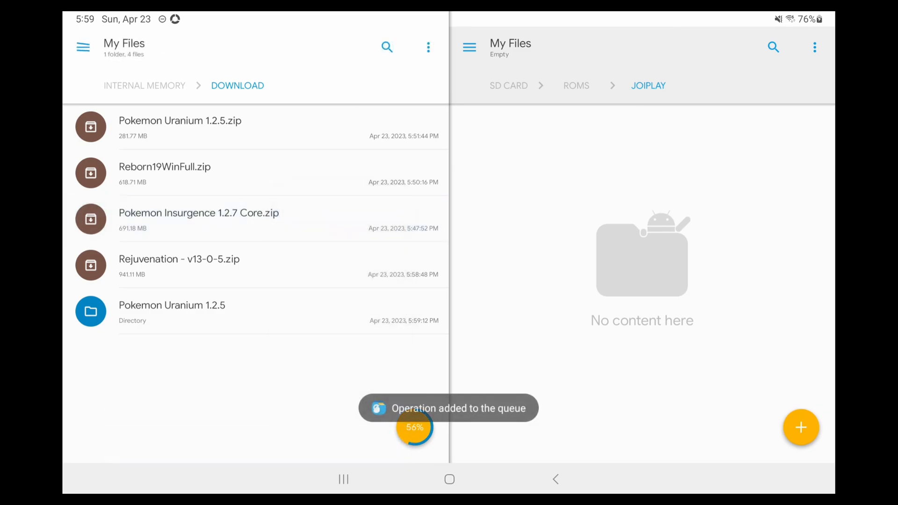
pyautogui.click(386, 436)
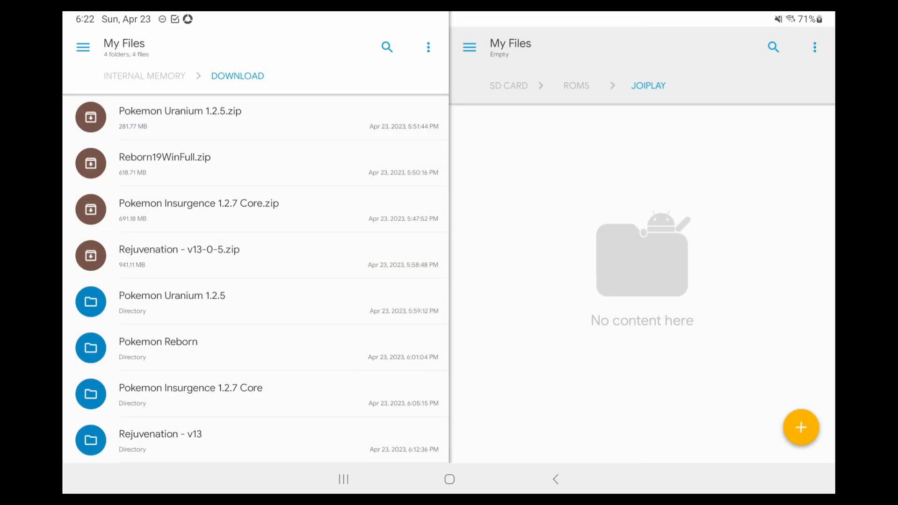
pyautogui.click(172, 302)
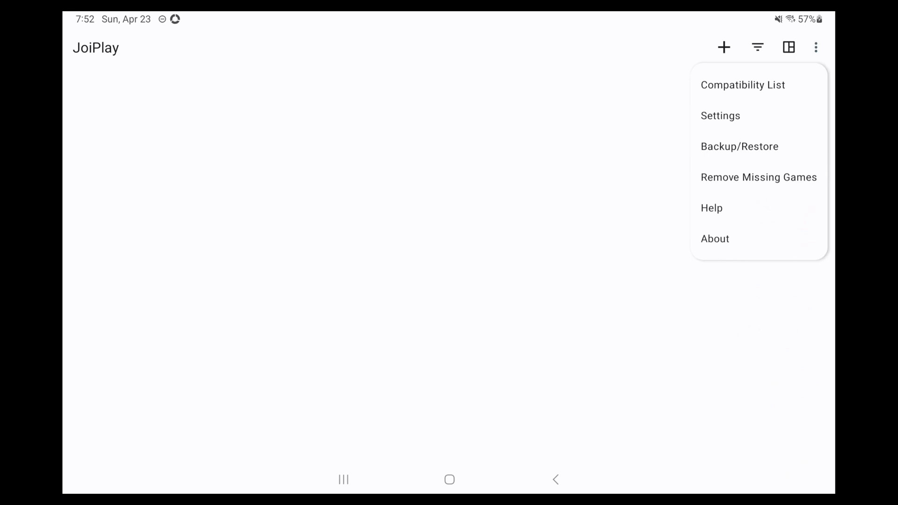
# Step: Open JoiPlay's Settings and scroll through the virtual gamepad key mapping options
pyautogui.click(720, 115)
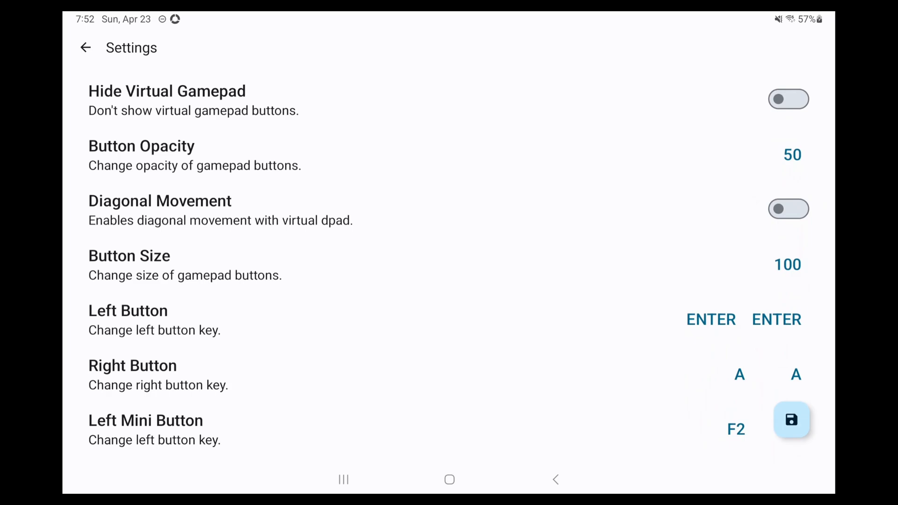
pyautogui.scroll(-3)
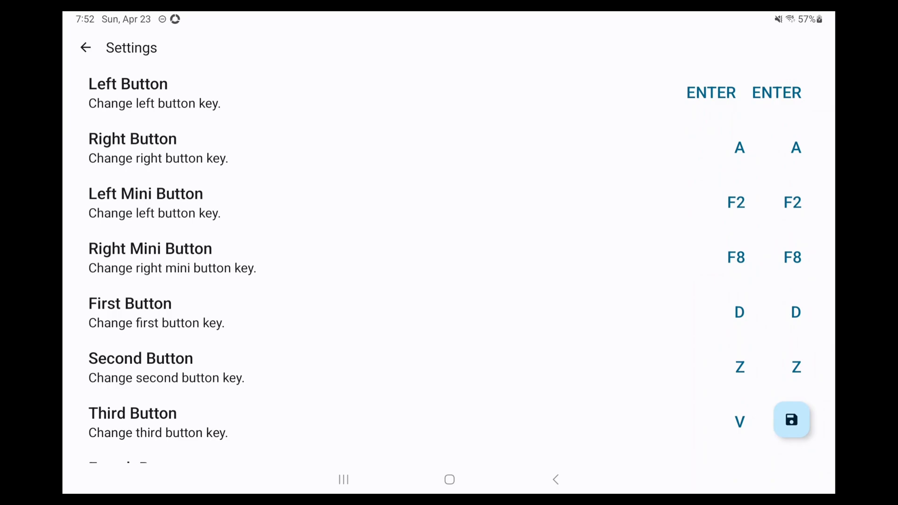
pyautogui.scroll(-3)
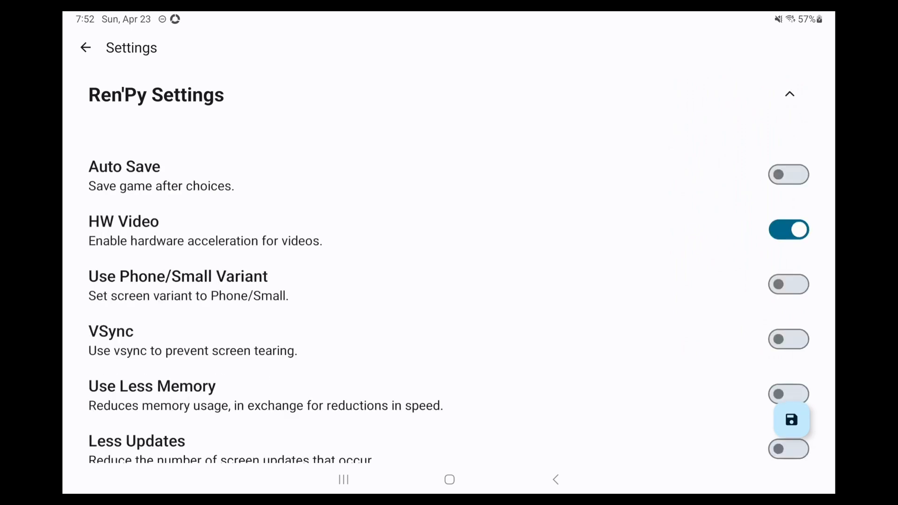
# Step: Turn on VSync for Ren'Py games and expand the RPG settings section, adjusting an option there
pyautogui.scroll(-3)
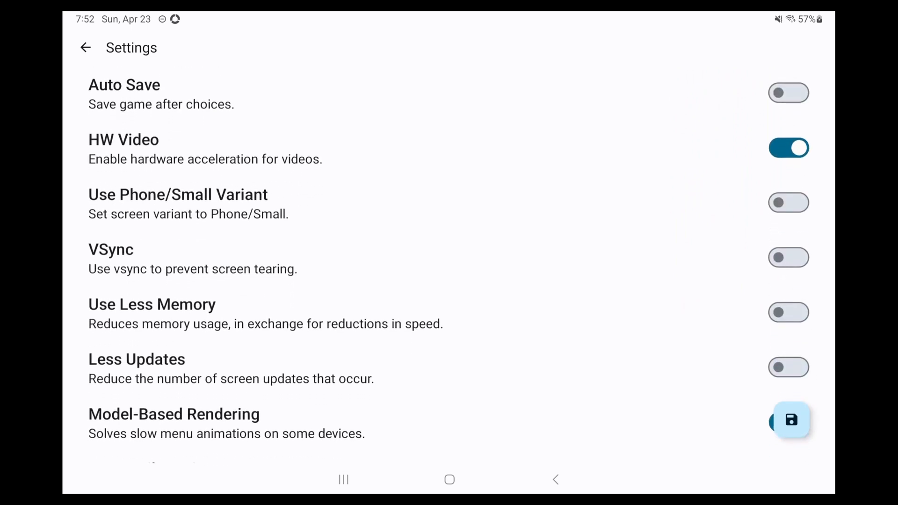
pyautogui.click(788, 257)
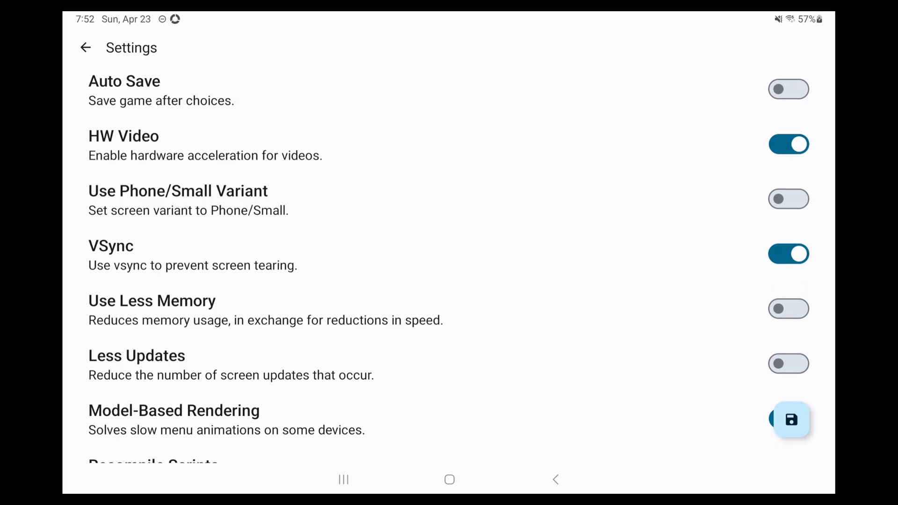
pyautogui.scroll(-3)
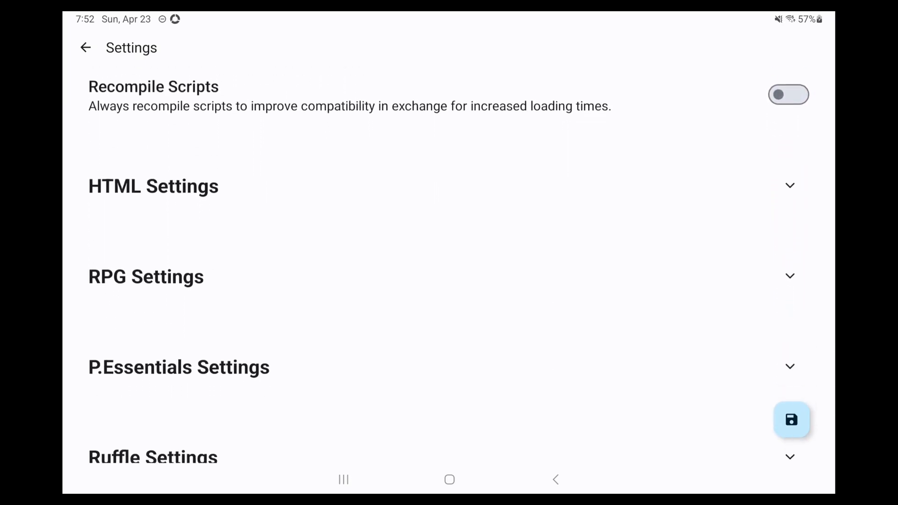
pyautogui.click(146, 276)
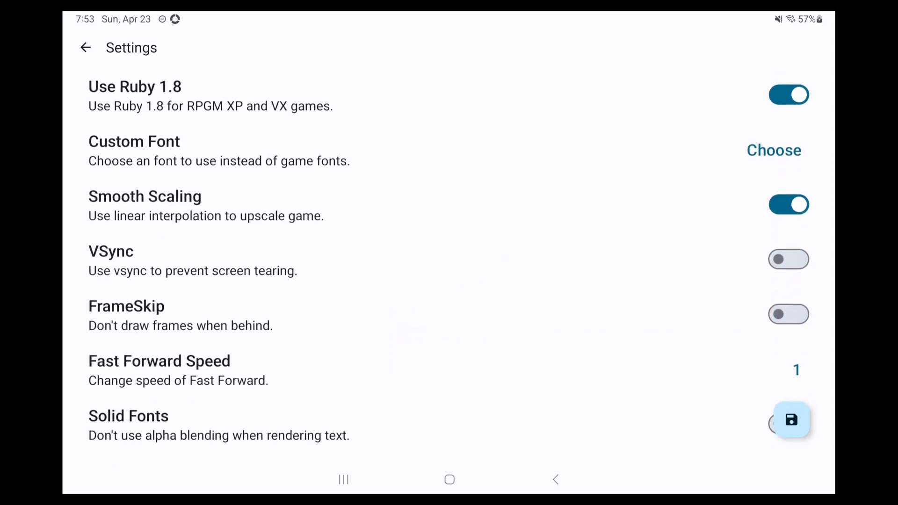
pyautogui.scroll(-3)
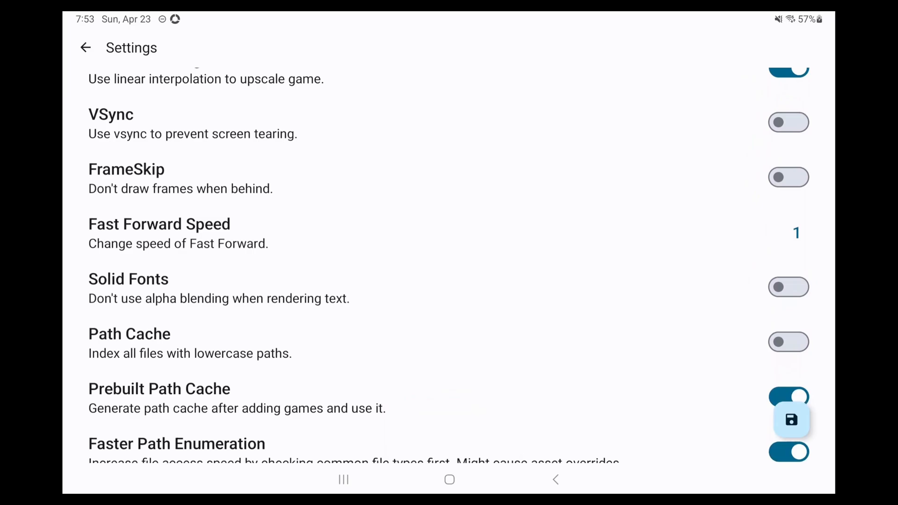
pyautogui.click(787, 122)
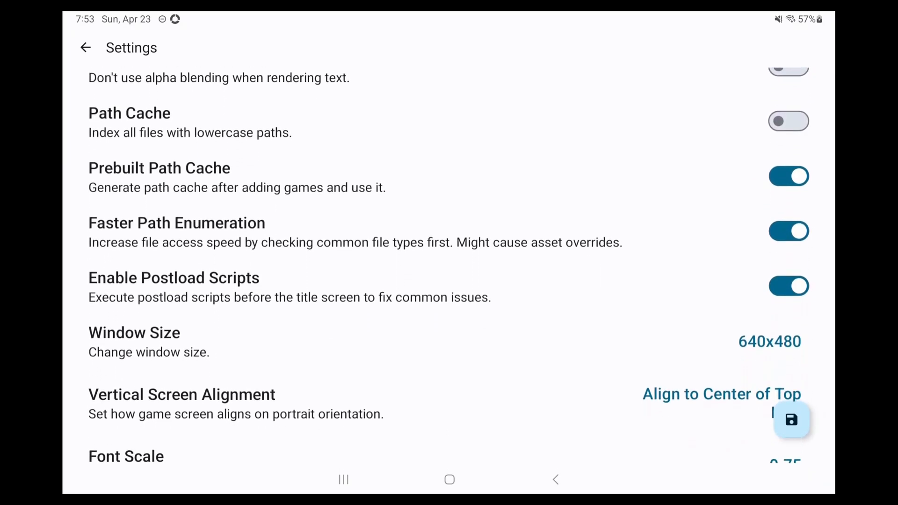
# Step: Turn on P.Essentials Input Overrides for controller support and return to the library's add-game options
pyautogui.scroll(-3)
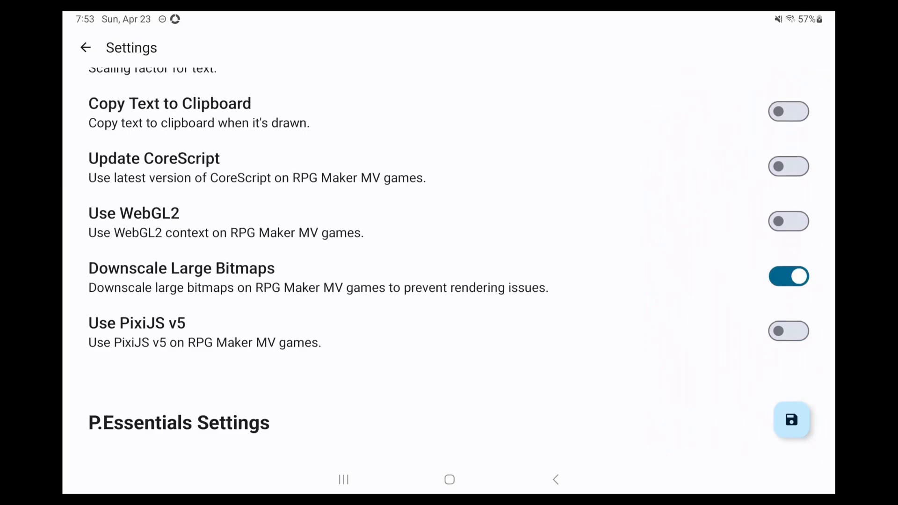
pyautogui.scroll(-3)
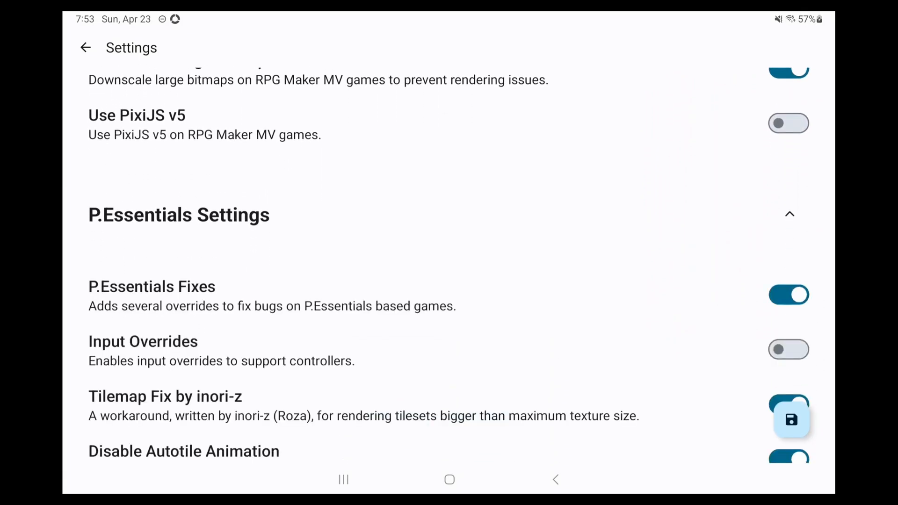
pyautogui.click(788, 348)
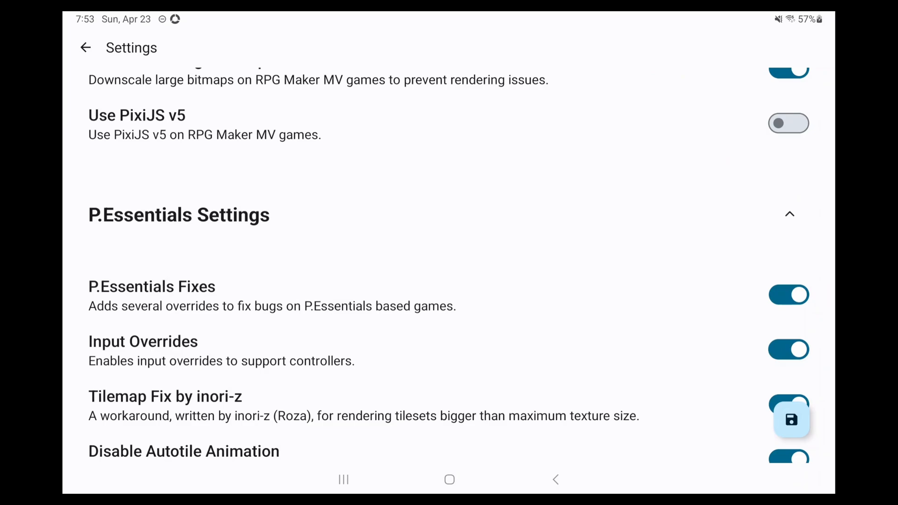
pyautogui.click(792, 419)
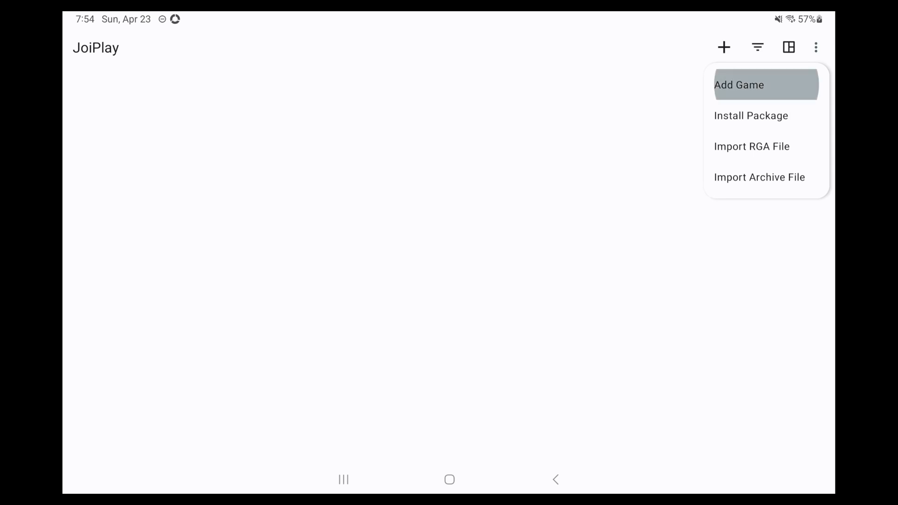
# Step: Add a new game by browsing to Pokemon Uranium 1.2.5 and choosing Uranium.exe as its executable
pyautogui.click(739, 86)
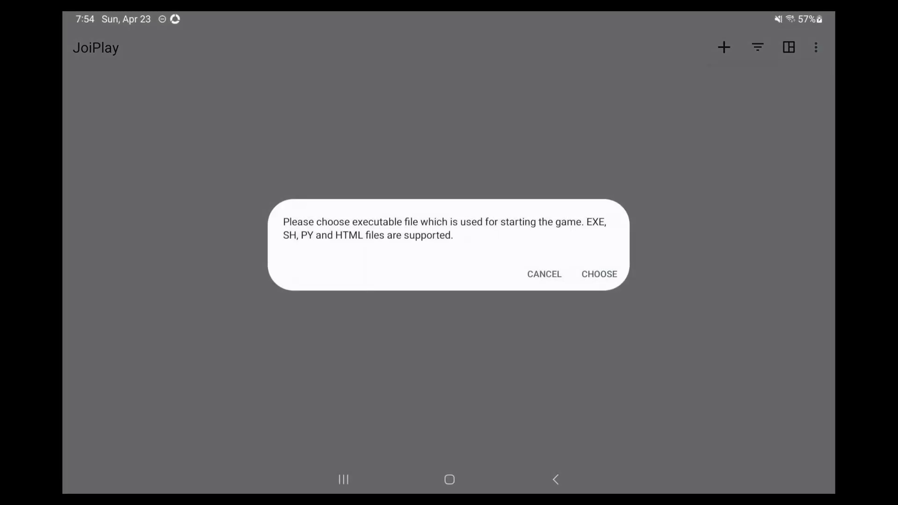
pyautogui.click(599, 274)
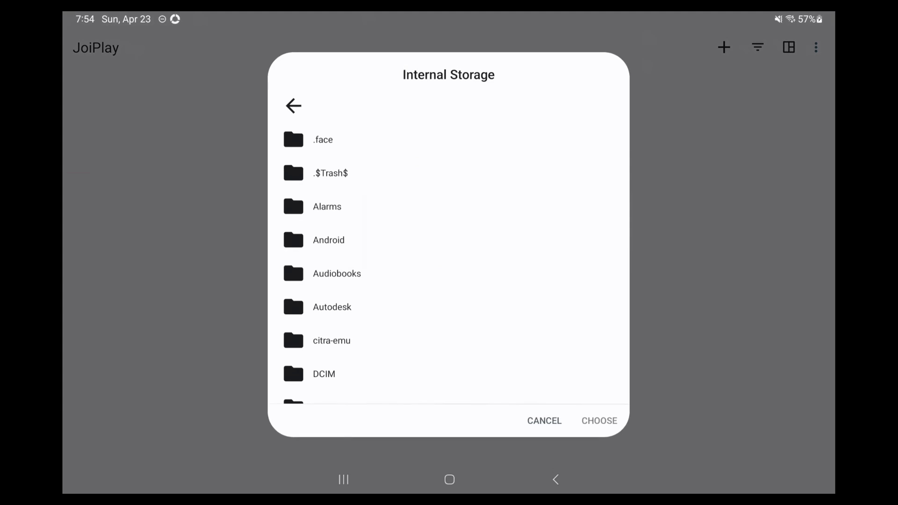
pyautogui.click(293, 106)
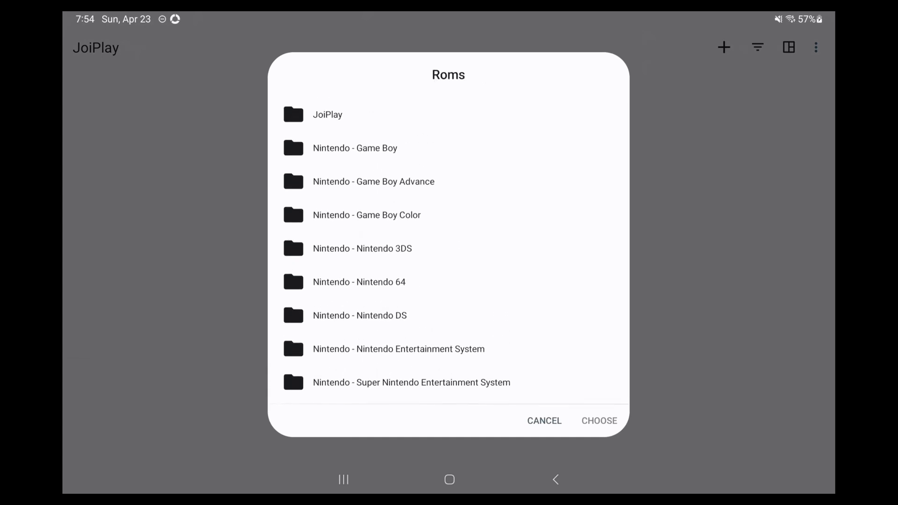
pyautogui.click(327, 114)
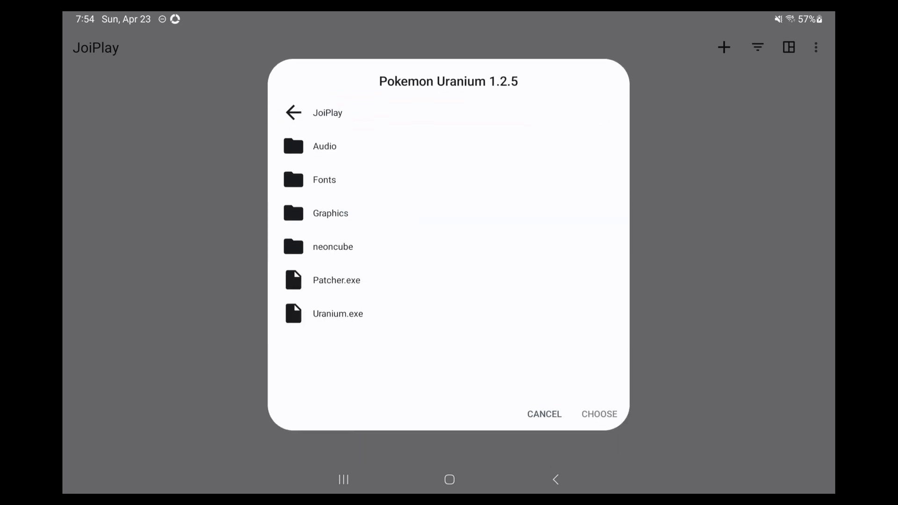
pyautogui.click(338, 313)
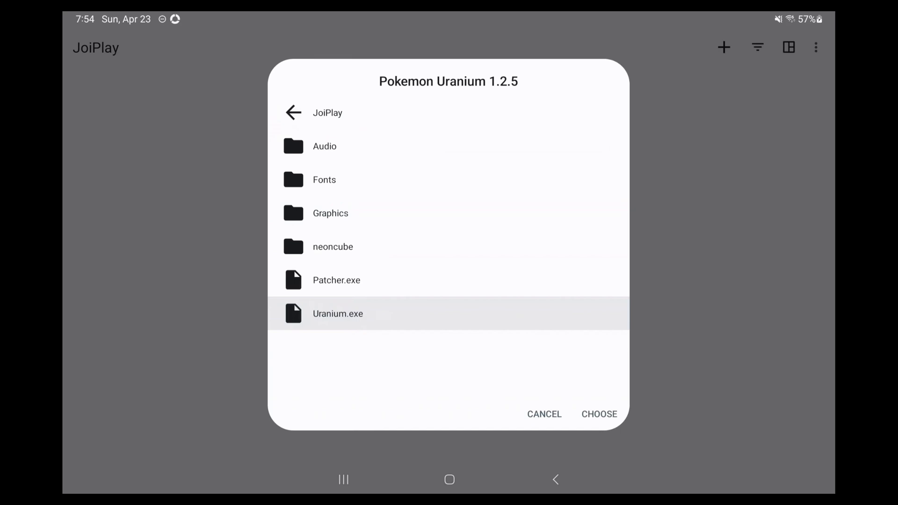
pyautogui.click(599, 413)
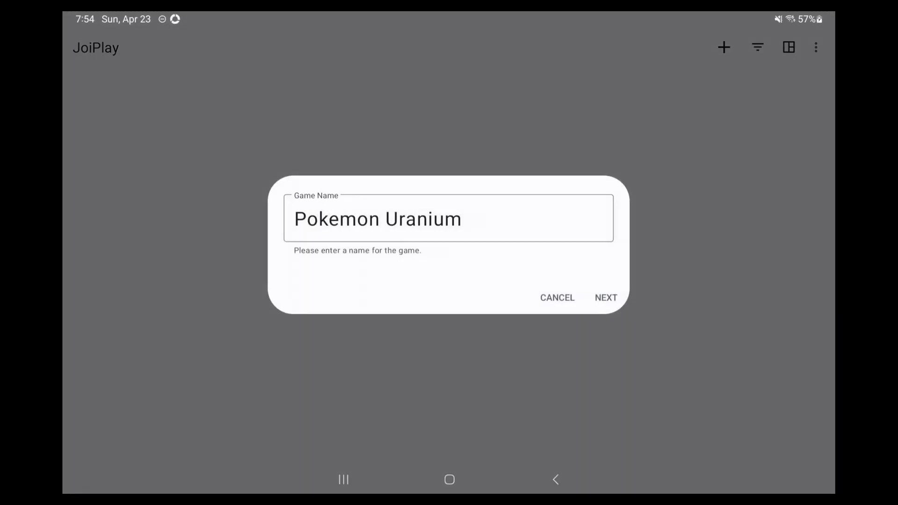
# Step: Keep the name Pokemon Uranium, skip the version and accept the suggested icon
pyautogui.click(605, 297)
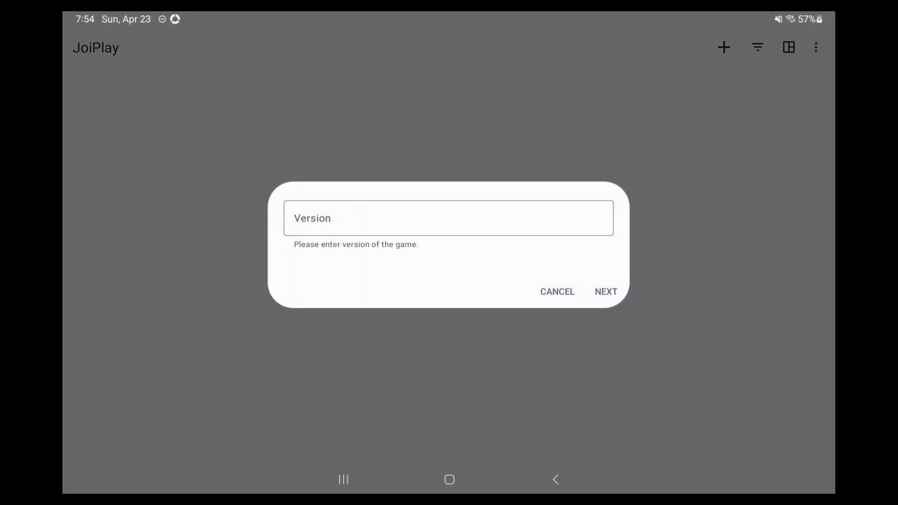
pyautogui.click(605, 292)
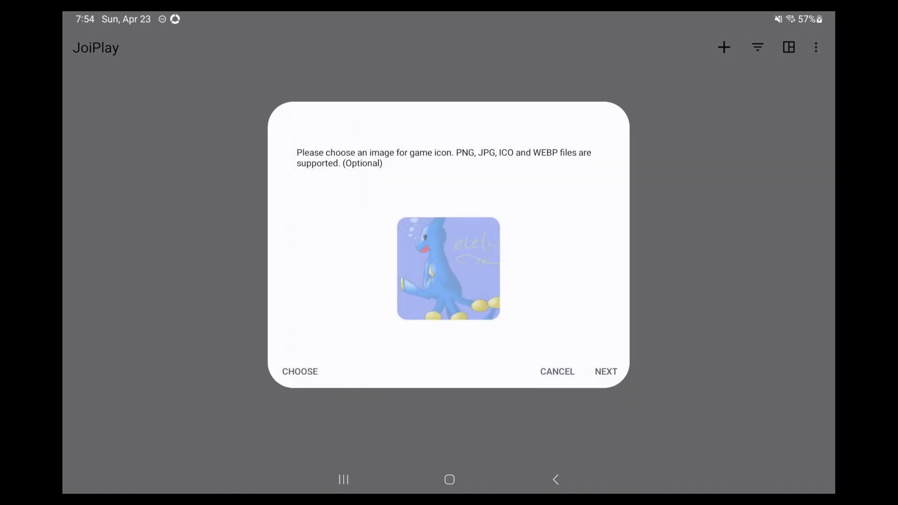
pyautogui.click(605, 371)
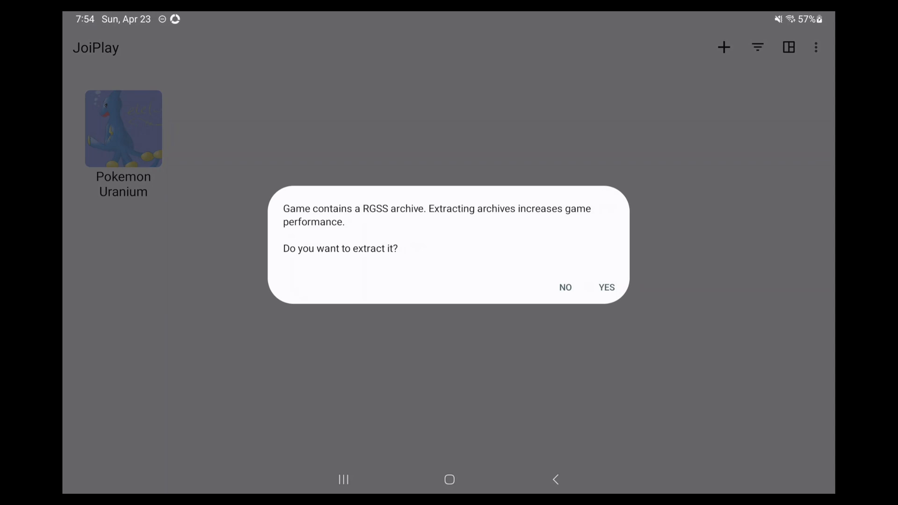
# Step: Extract Pokemon Uranium's RGSS archive, launch the game and go download the RPG Maker XP RTP
pyautogui.click(606, 287)
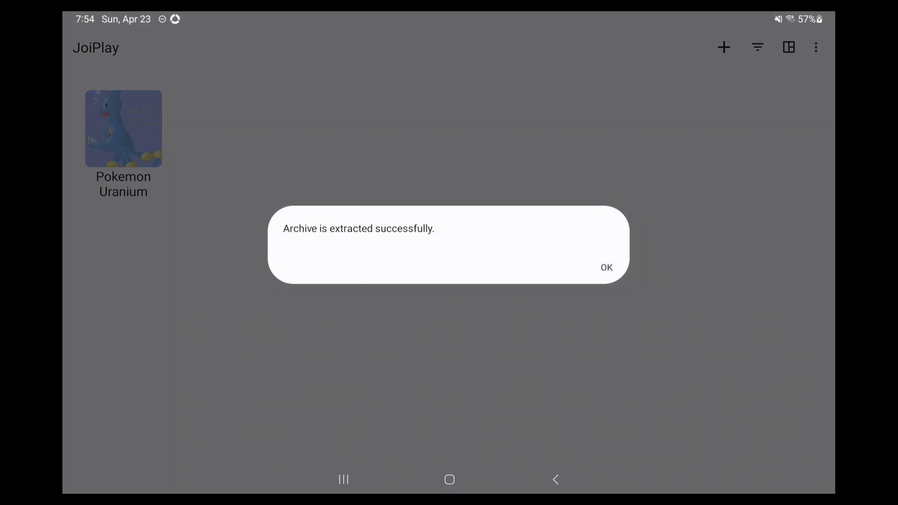
pyautogui.click(606, 268)
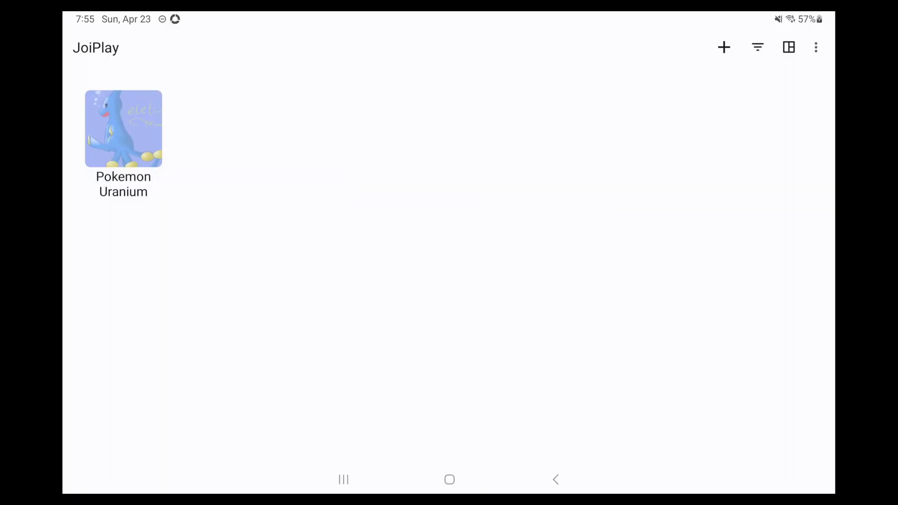
pyautogui.click(123, 128)
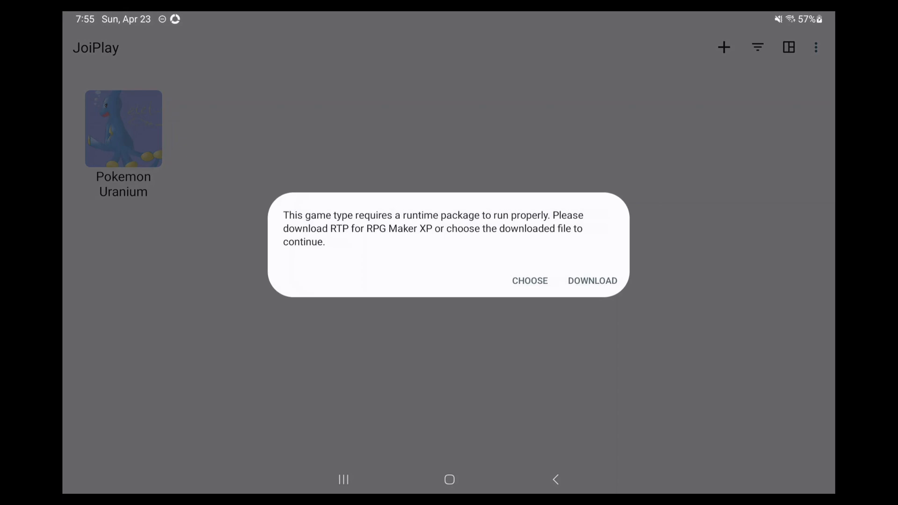
pyautogui.click(592, 281)
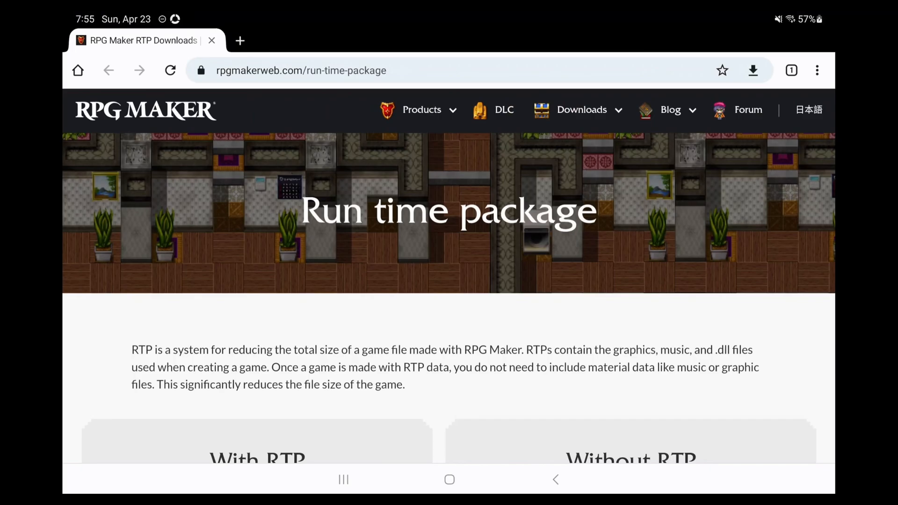
# Step: Download the RPG Maker XP run time package from the RPG Maker download page
pyautogui.scroll(-3)
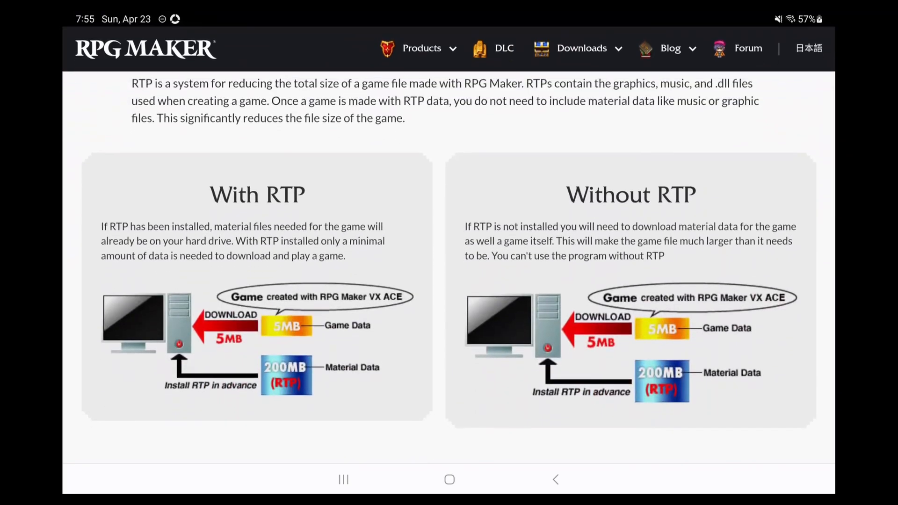
pyautogui.scroll(-3)
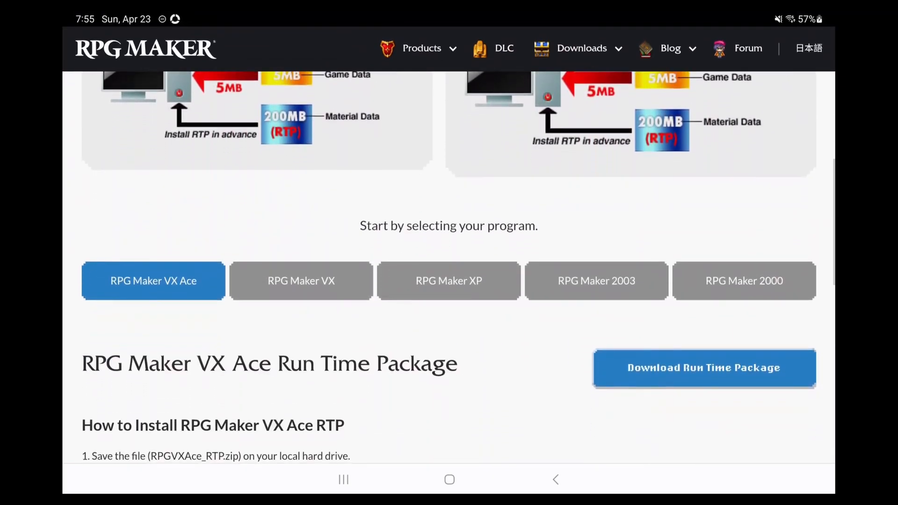
pyautogui.click(447, 281)
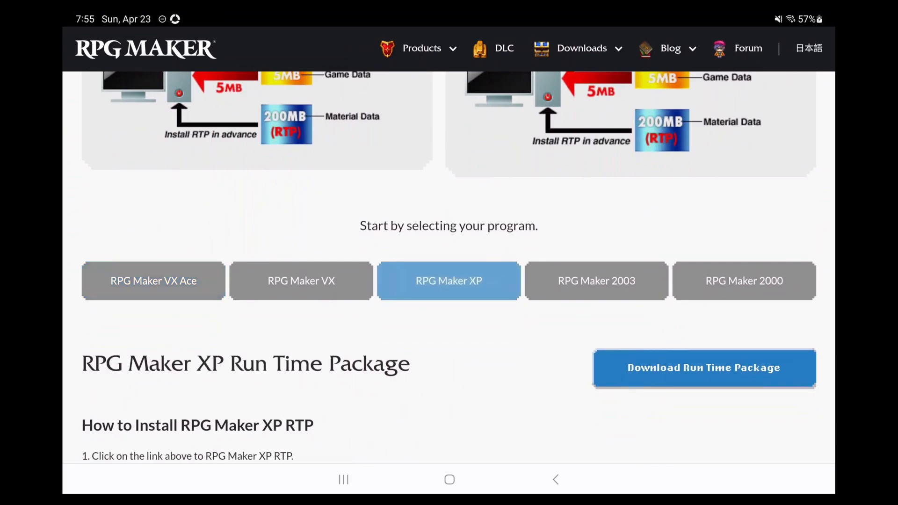
pyautogui.click(703, 368)
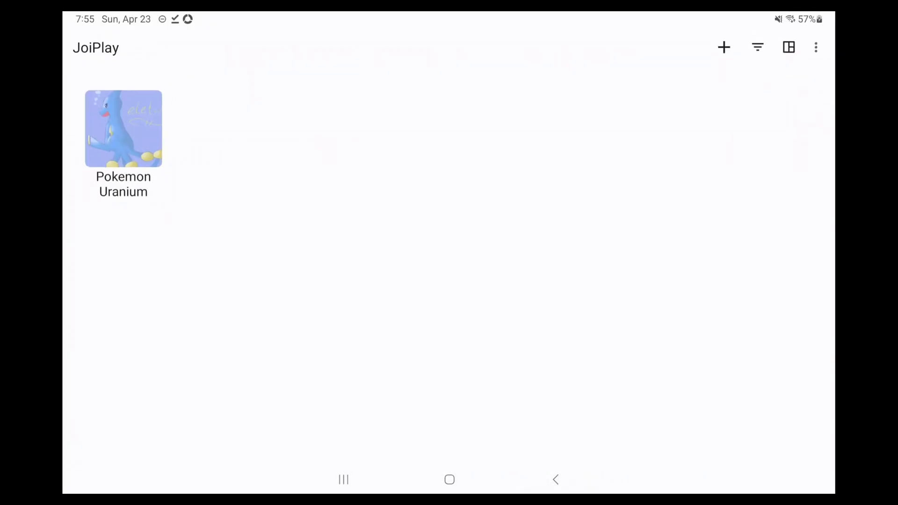
# Step: Launch Pokemon Uranium, point the RTP prompt at the downloaded runtime in Download, and confirm extraction
pyautogui.click(124, 129)
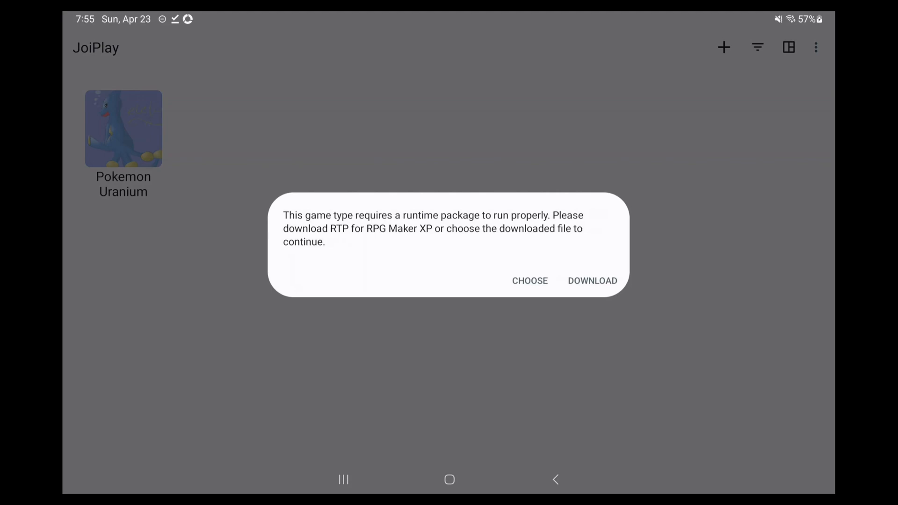
pyautogui.click(528, 281)
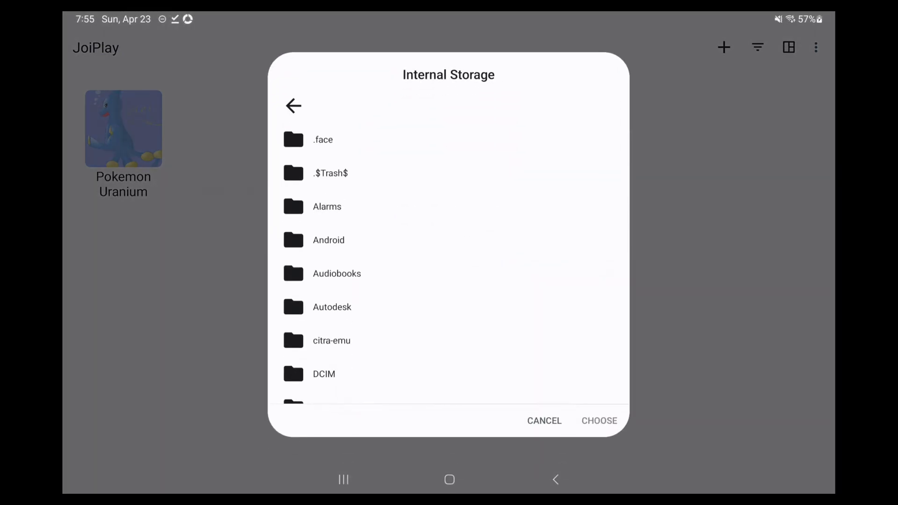
pyautogui.scroll(-3)
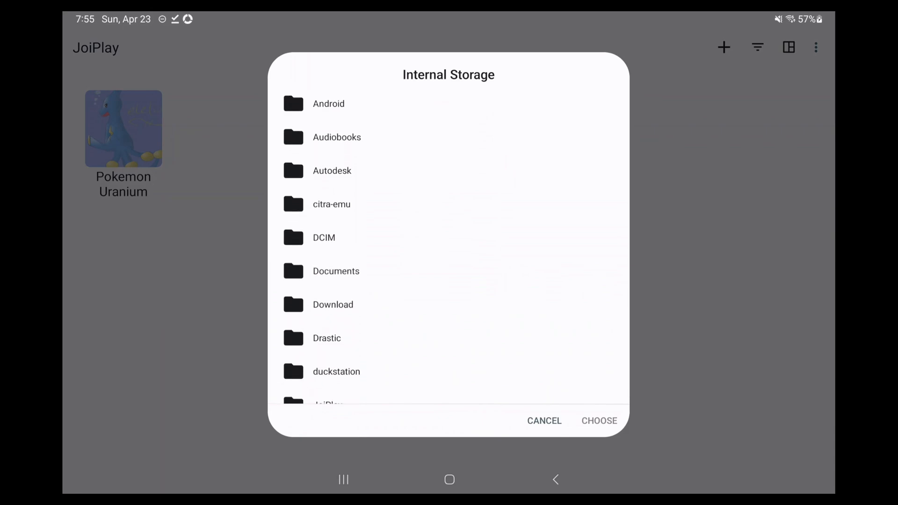
pyautogui.click(333, 304)
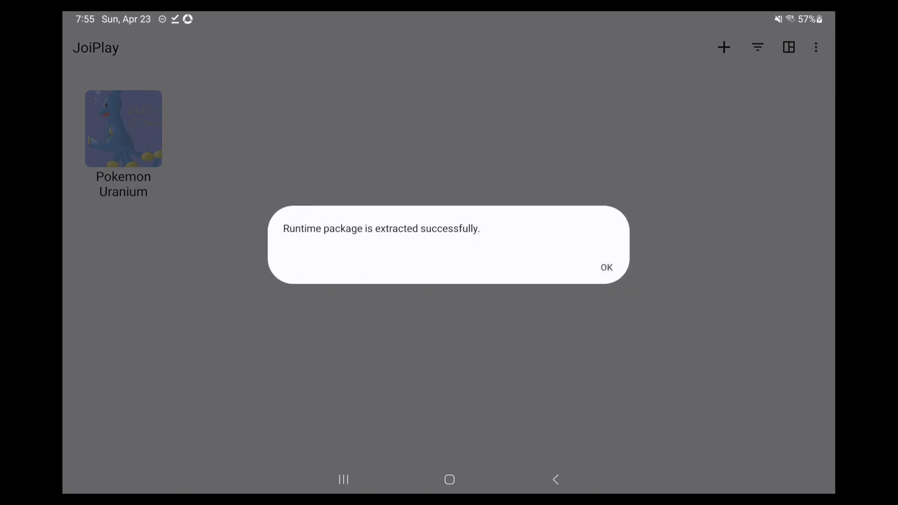
pyautogui.click(606, 267)
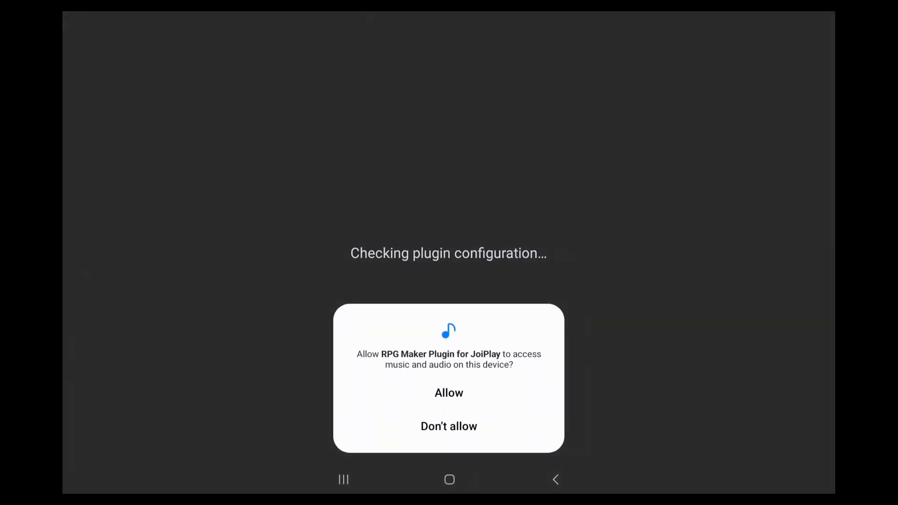
# Step: Allow the RPG Maker Plugin audio and photo access, then enable its All files access
pyautogui.click(449, 393)
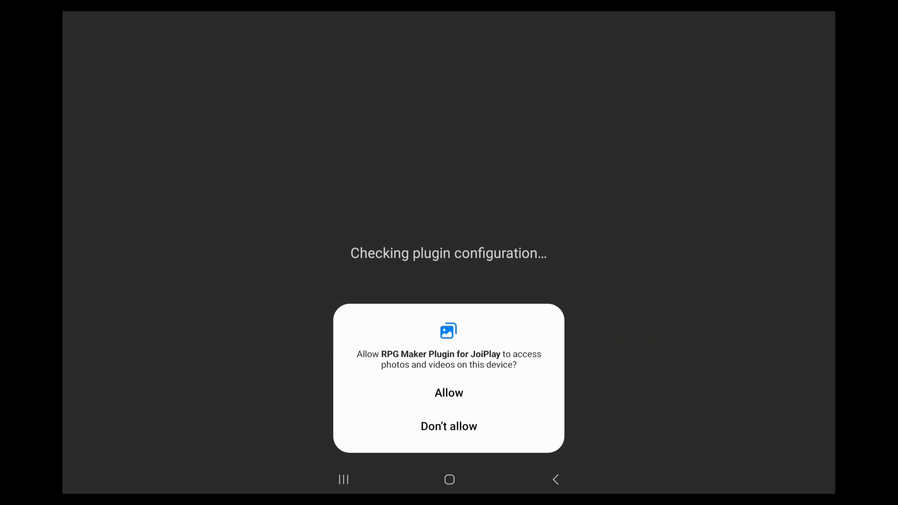
pyautogui.click(448, 392)
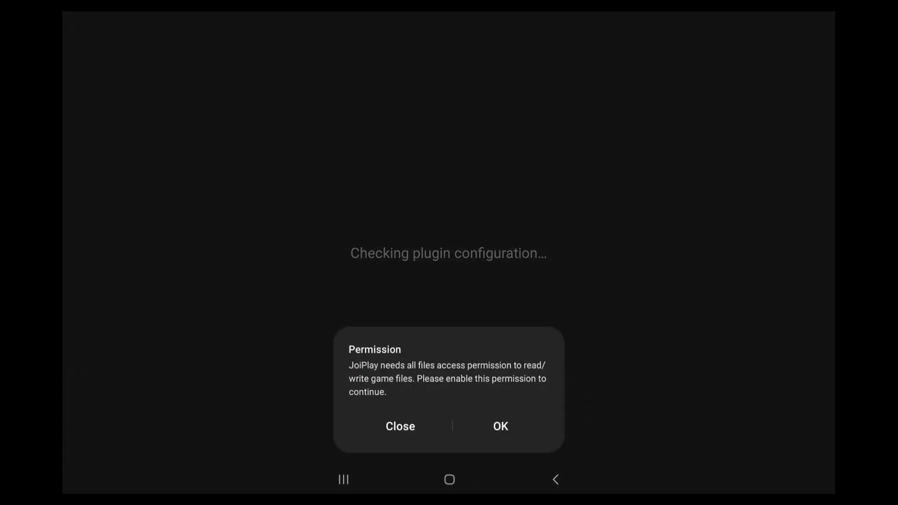
pyautogui.click(499, 426)
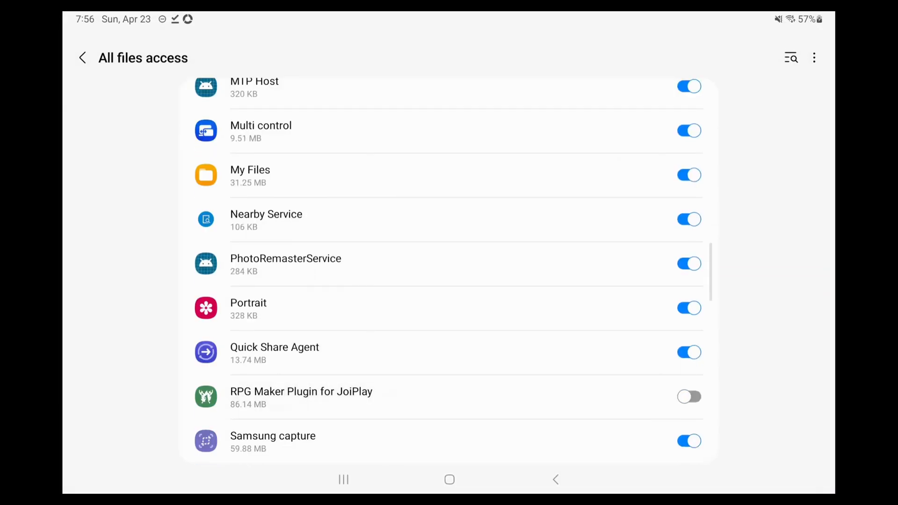
pyautogui.click(690, 397)
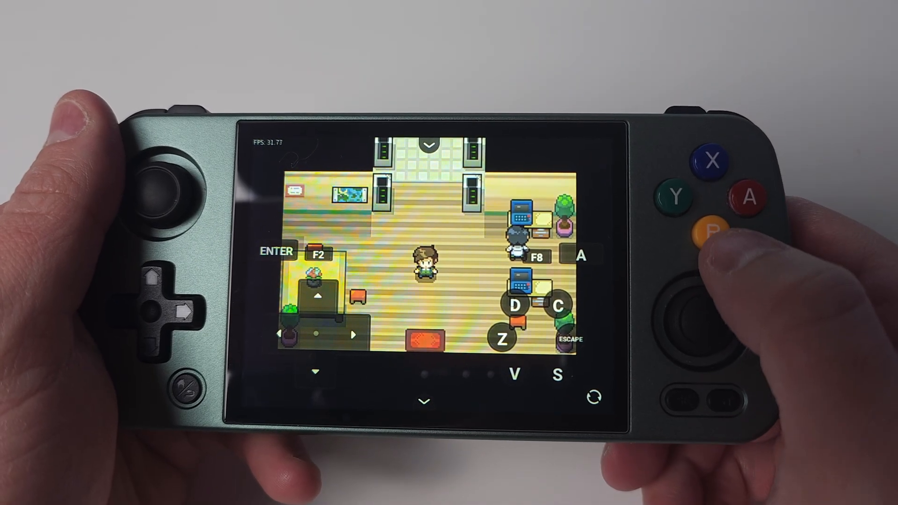
pyautogui.click(712, 231)
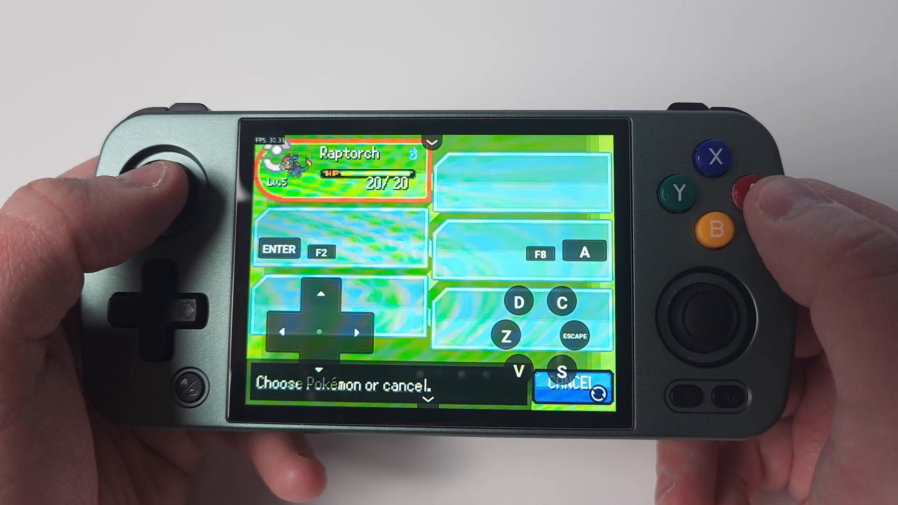
pyautogui.click(713, 230)
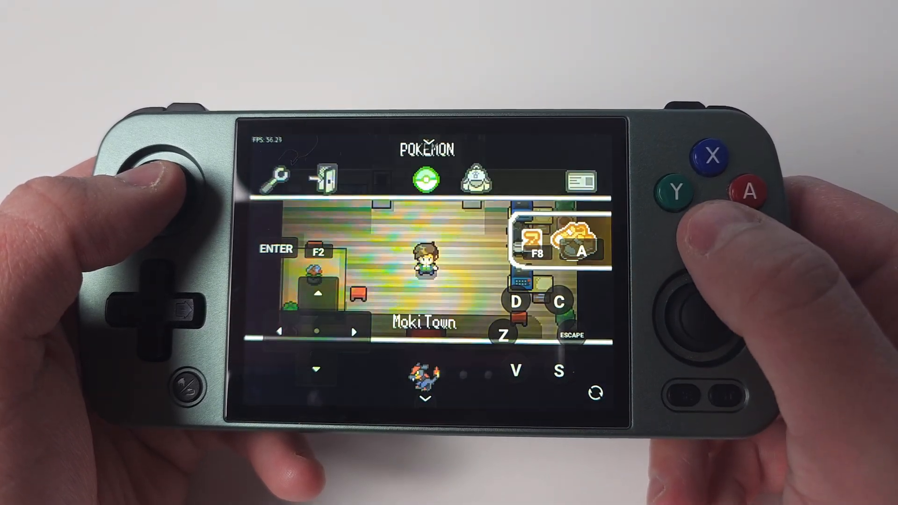
pyautogui.click(713, 228)
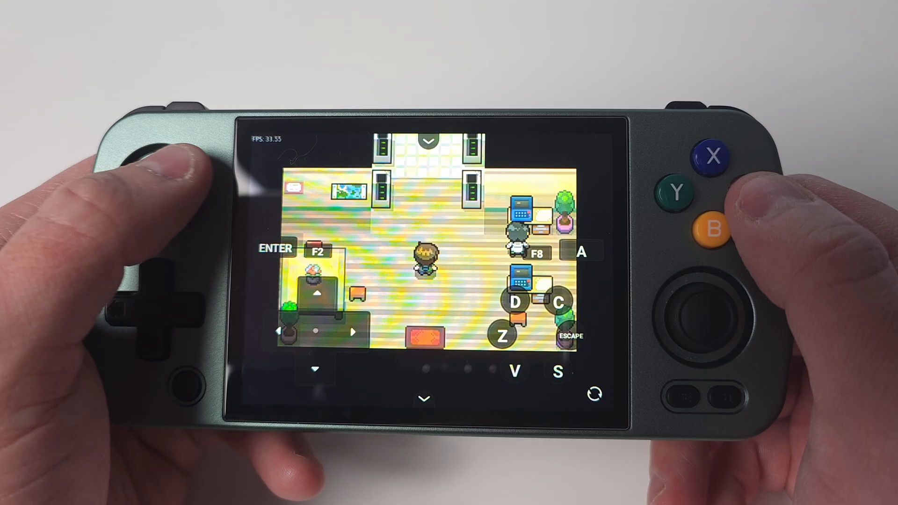